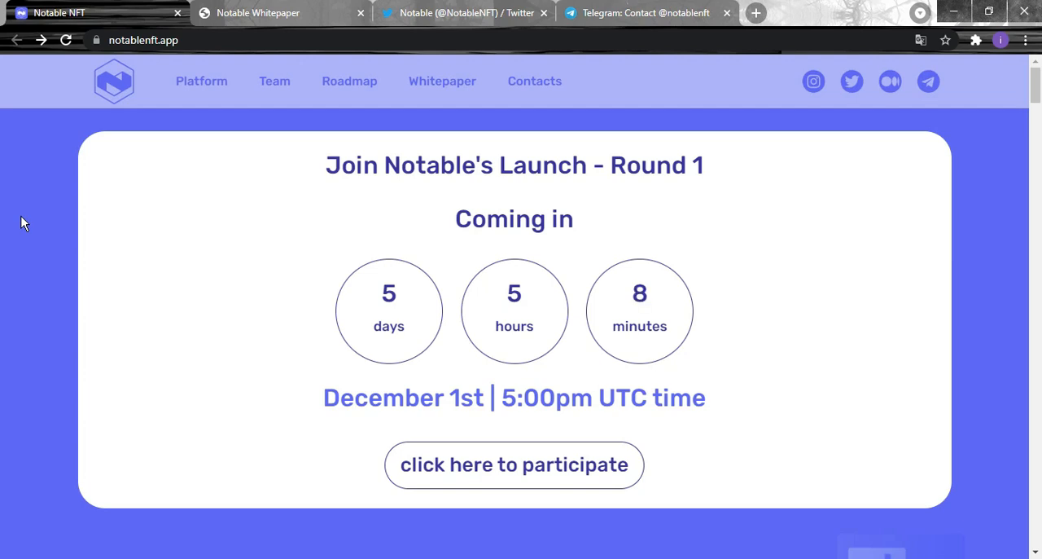
mouse_move(36, 210)
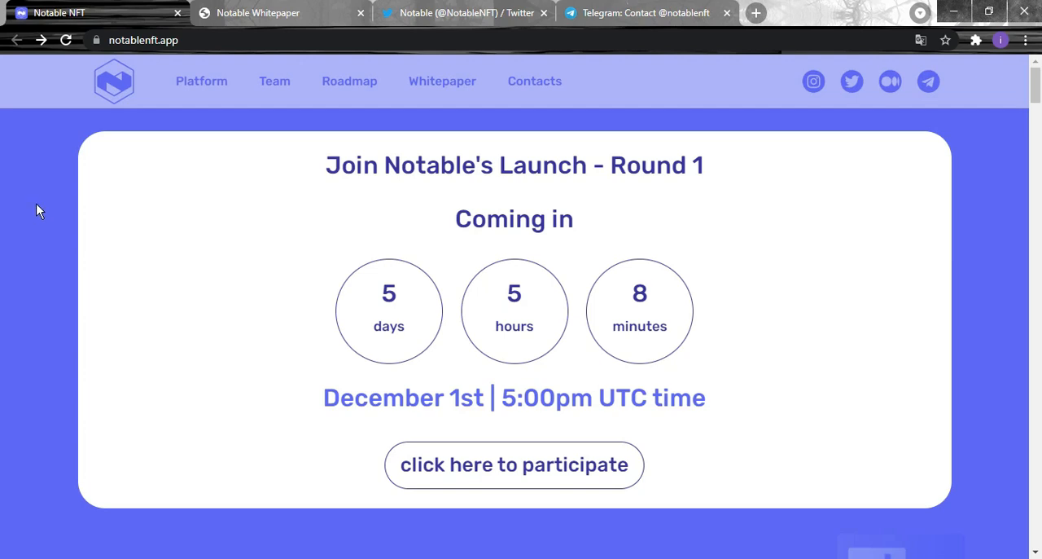
Step: Scroll the Notable homepage from the Round 1 countdown to the 'People are Valuable' section
scroll(up, 3)
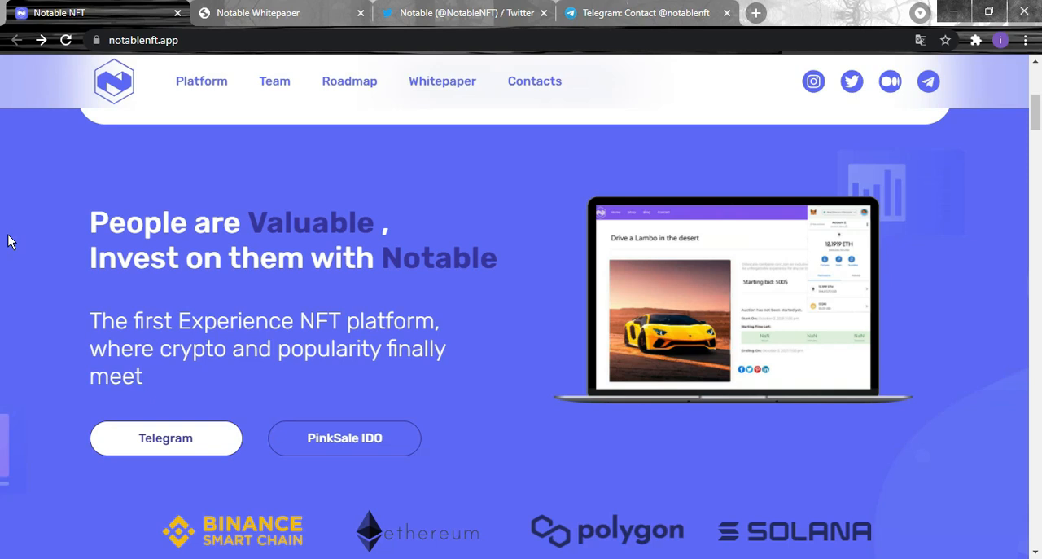
mouse_move(10, 259)
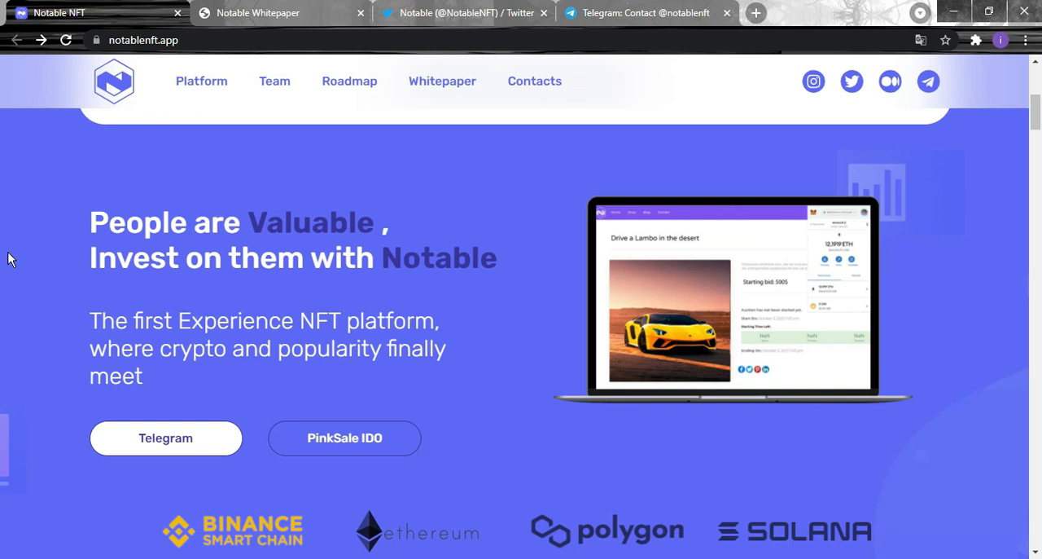
mouse_move(195, 258)
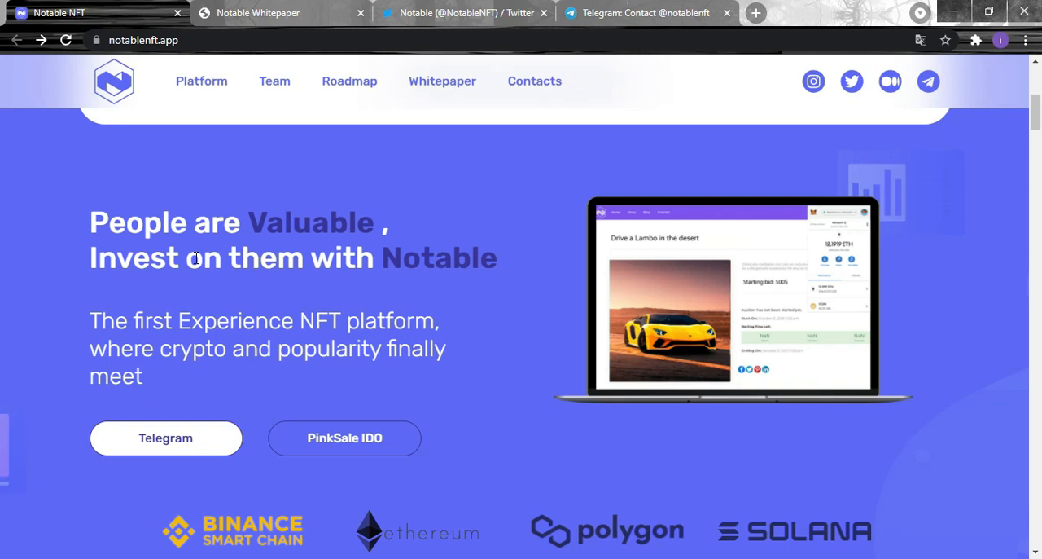
mouse_move(193, 269)
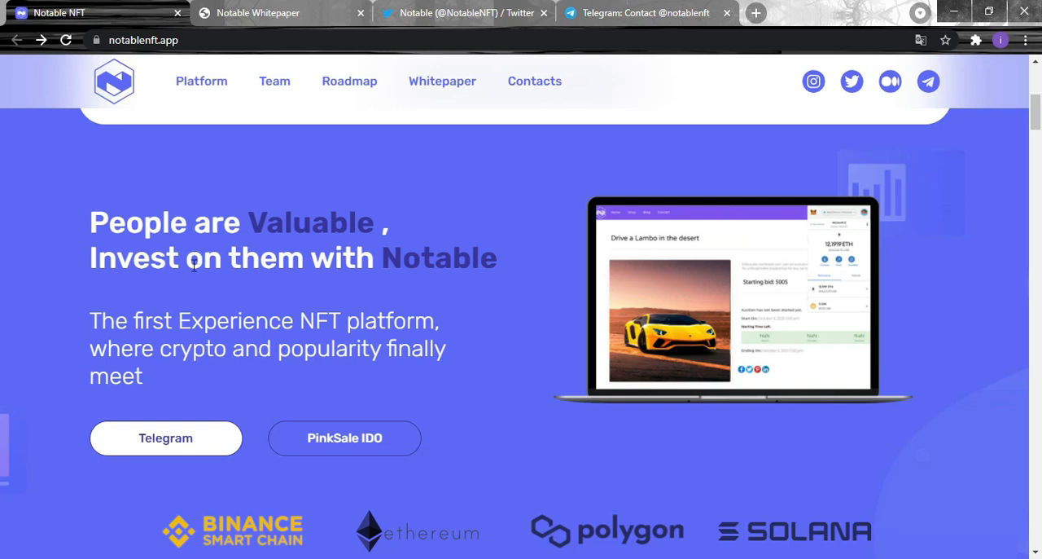
mouse_move(231, 257)
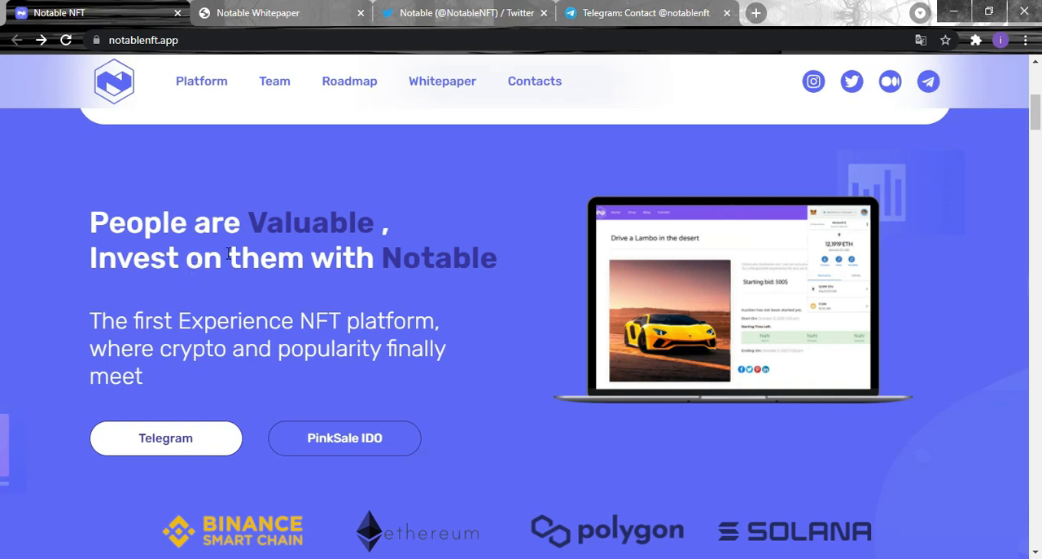
mouse_move(137, 260)
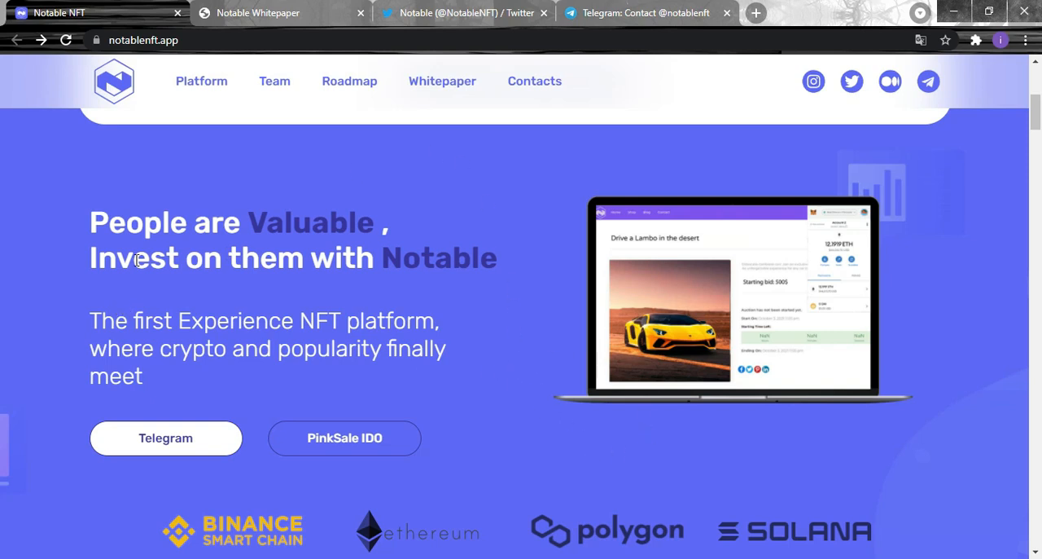
mouse_move(228, 437)
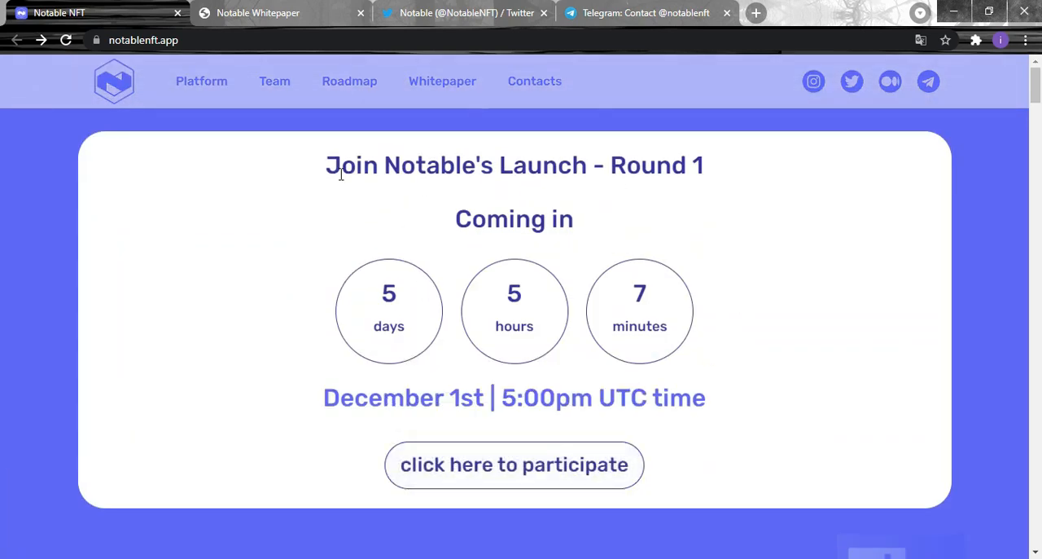
mouse_move(707, 220)
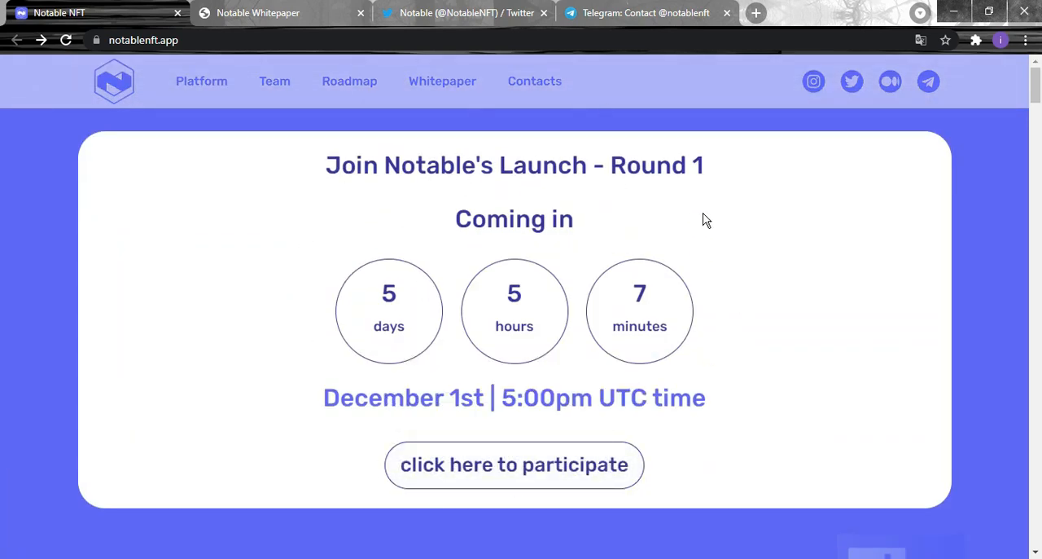
mouse_move(503, 465)
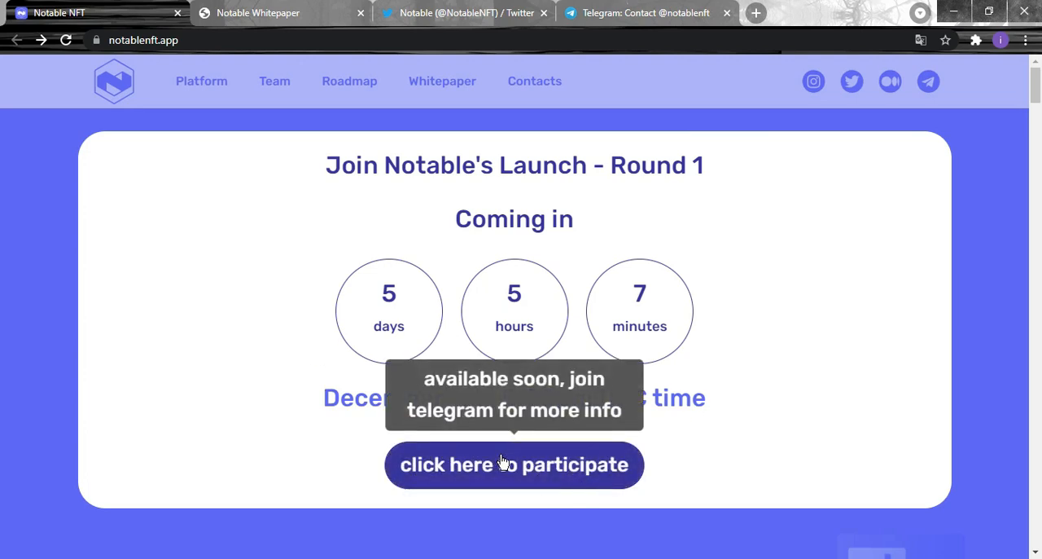
Step: Scroll down to 'A completely new kind of platform' with the Belly dance Workout listing
scroll(down, 3)
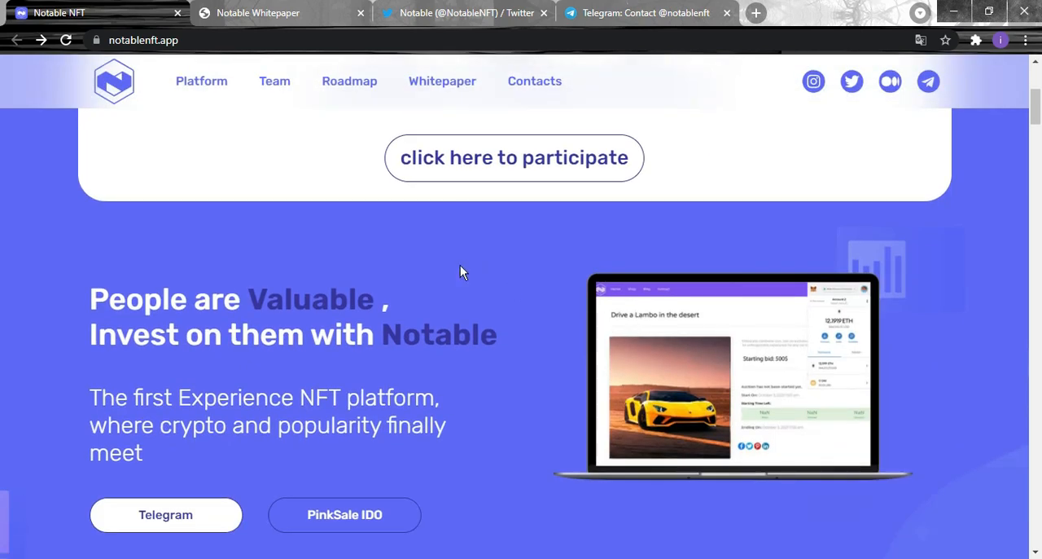
scroll(down, 3)
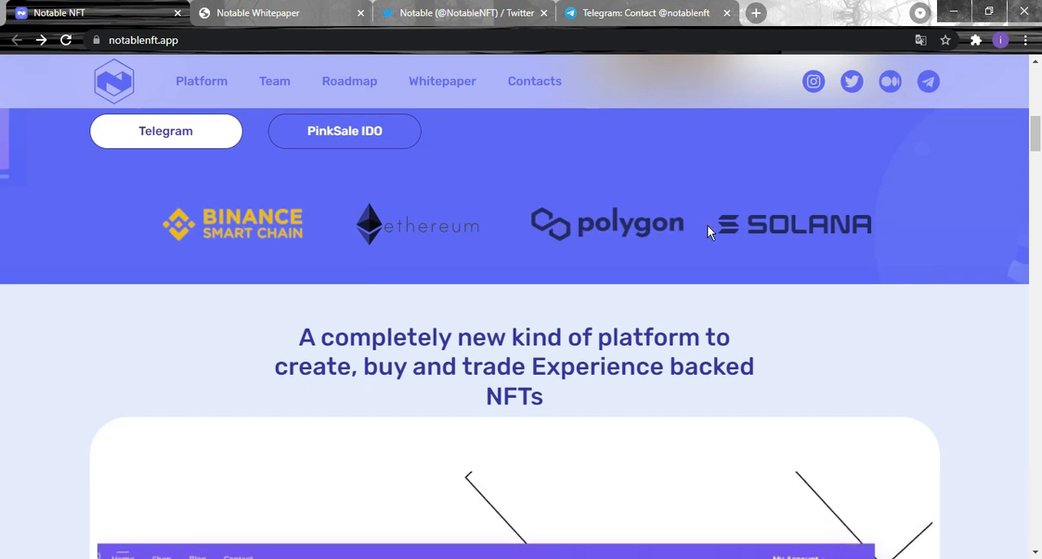
scroll(down, 3)
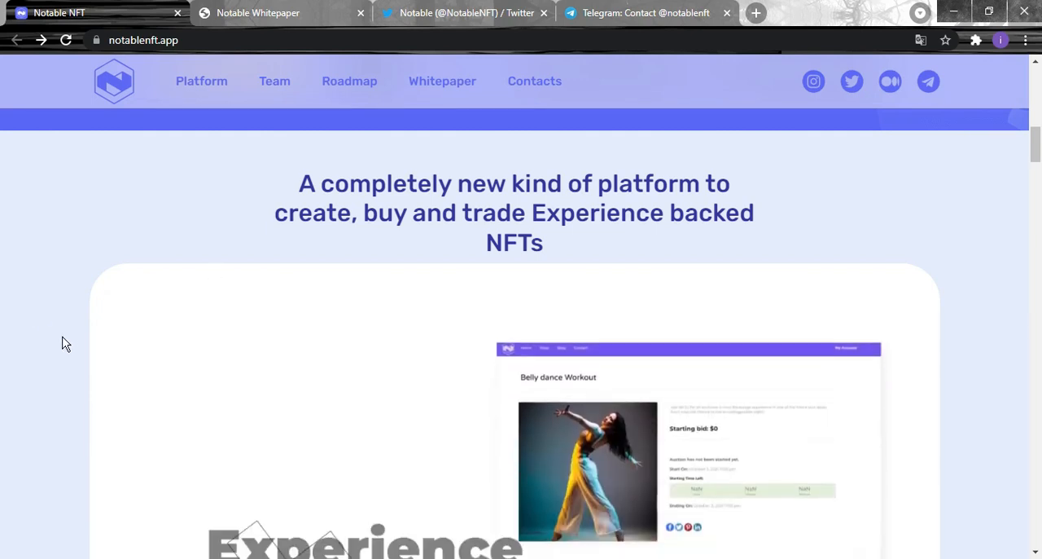
Step: Scroll through the app mockups and ecosystem diagram to the all-in-one platform statement
scroll(down, 3)
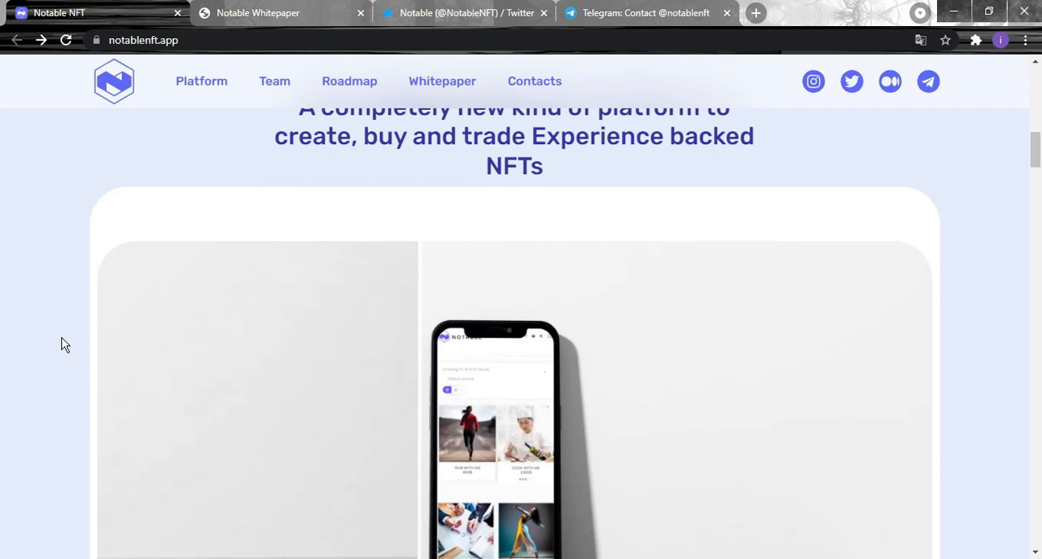
scroll(down, 3)
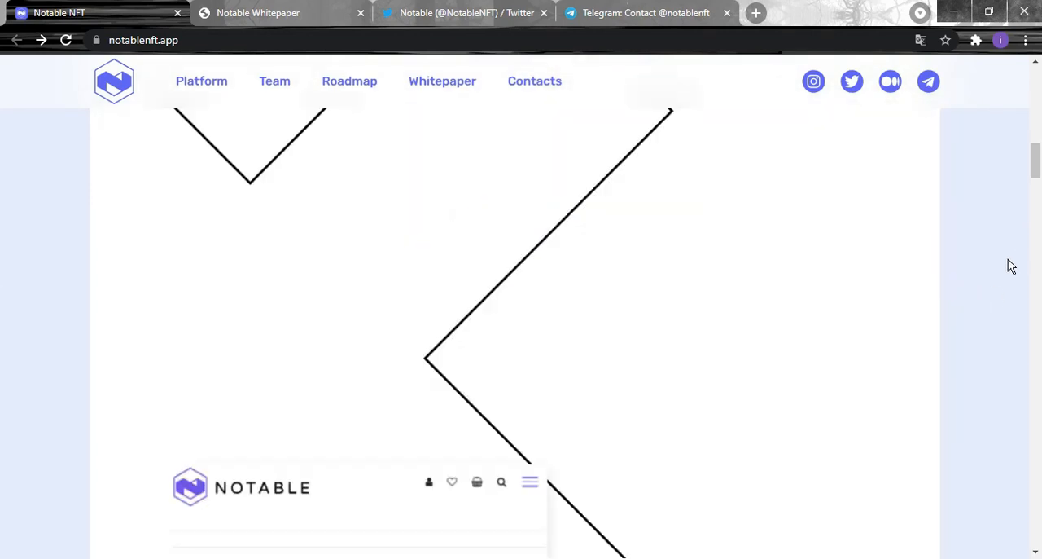
scroll(down, 3)
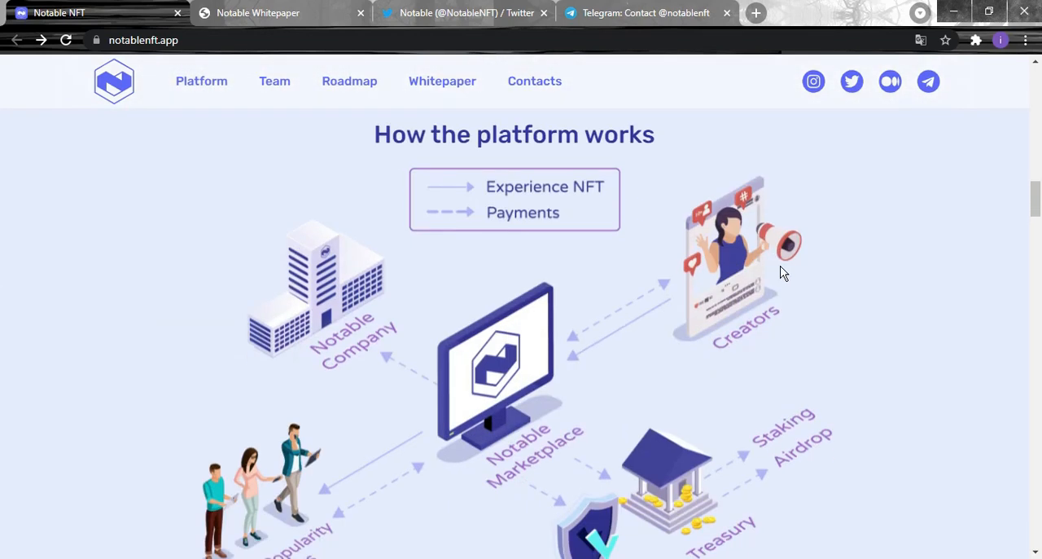
mouse_move(493, 218)
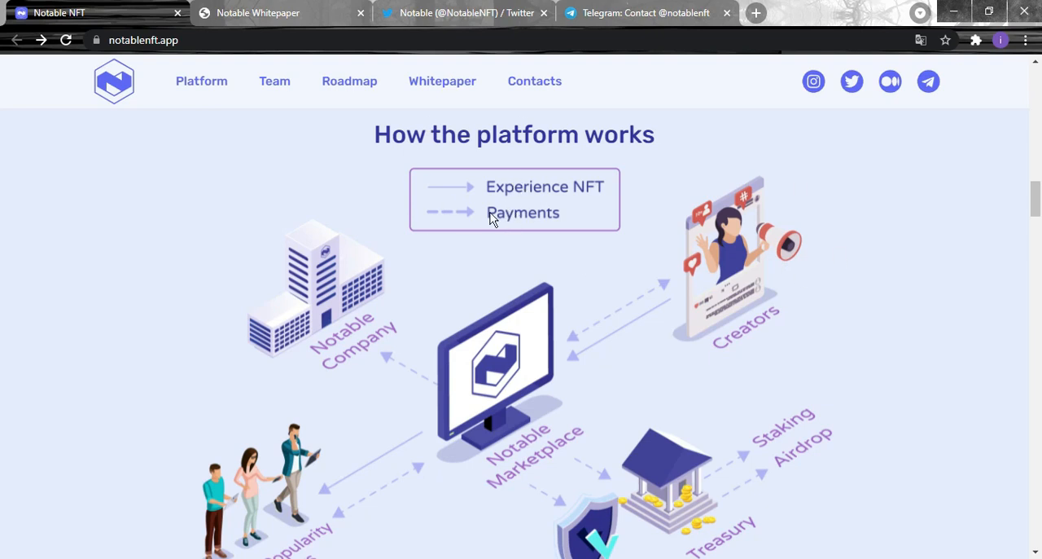
scroll(down, 3)
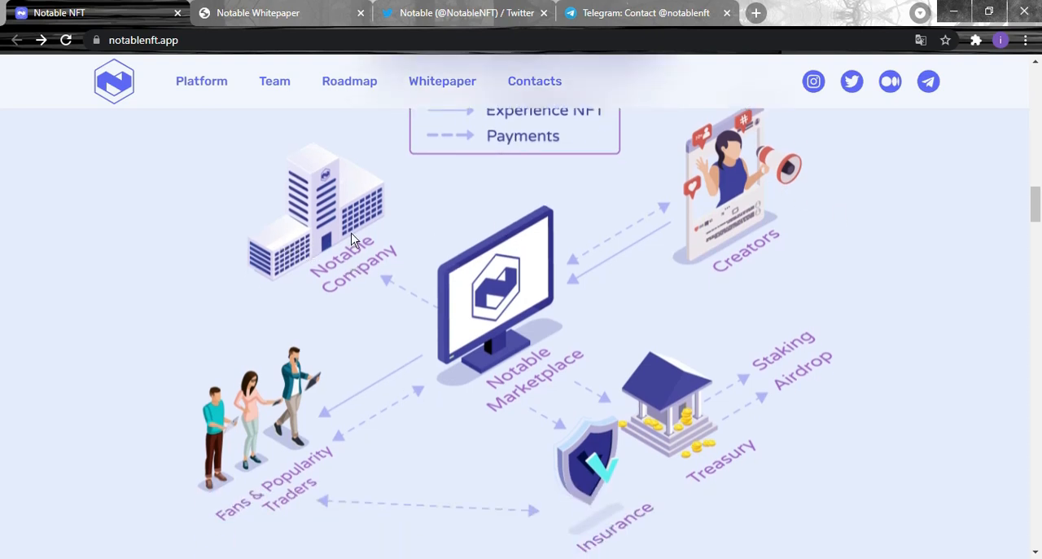
mouse_move(486, 299)
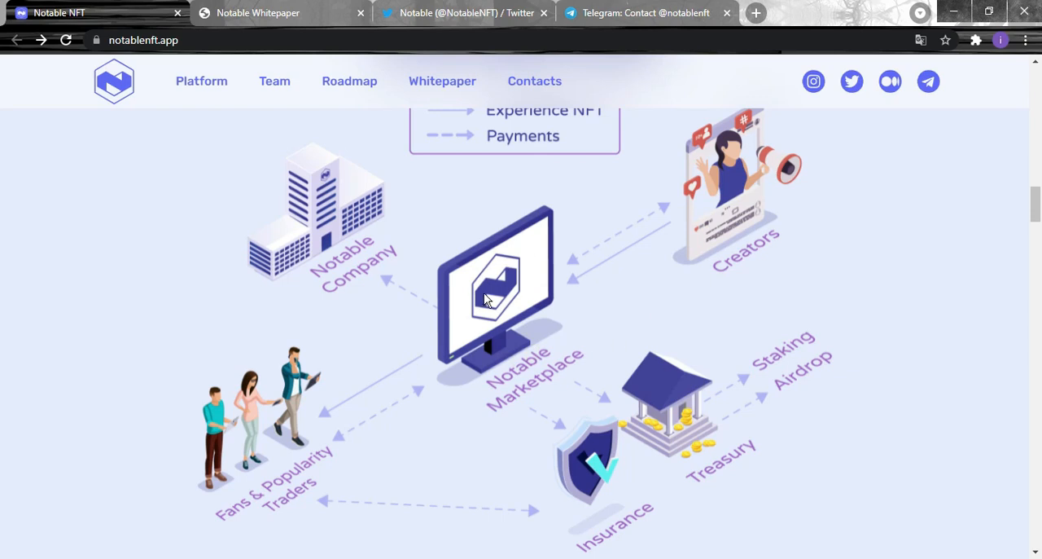
mouse_move(291, 472)
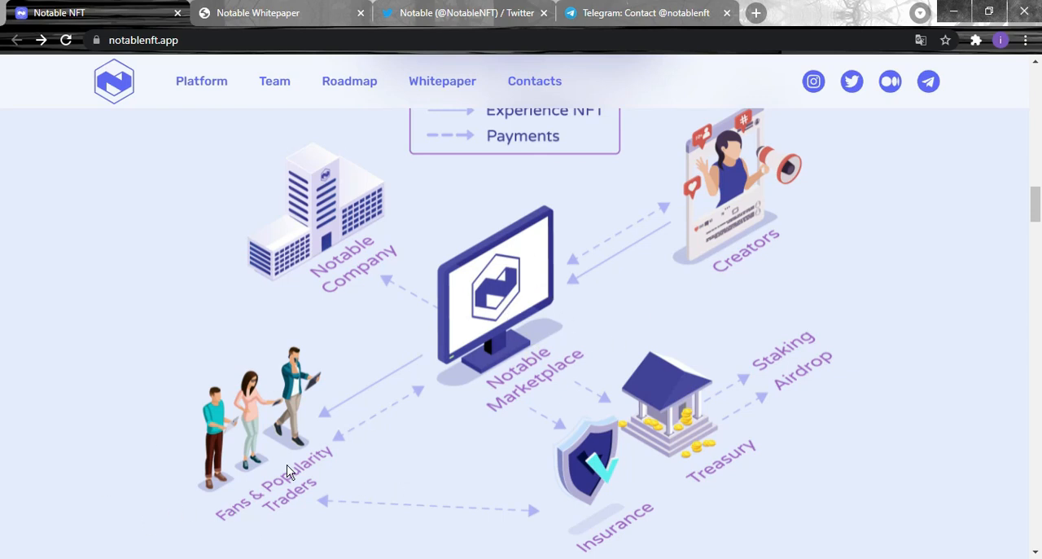
mouse_move(623, 244)
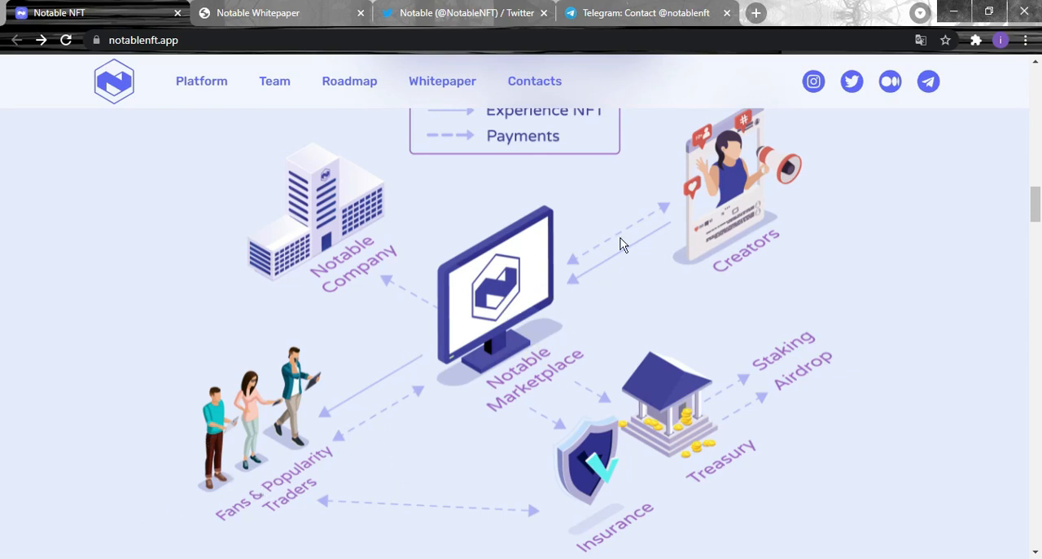
scroll(down, 3)
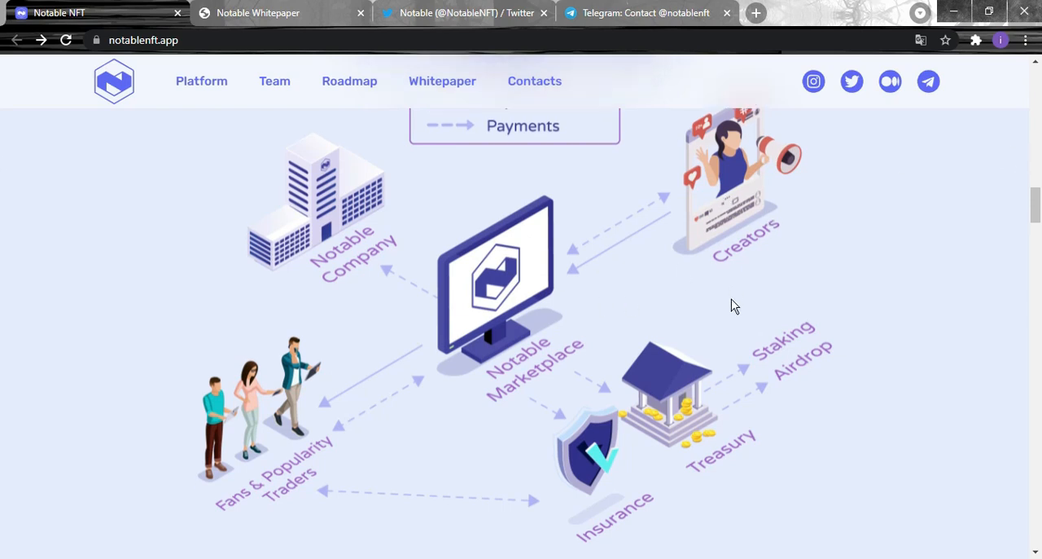
scroll(down, 3)
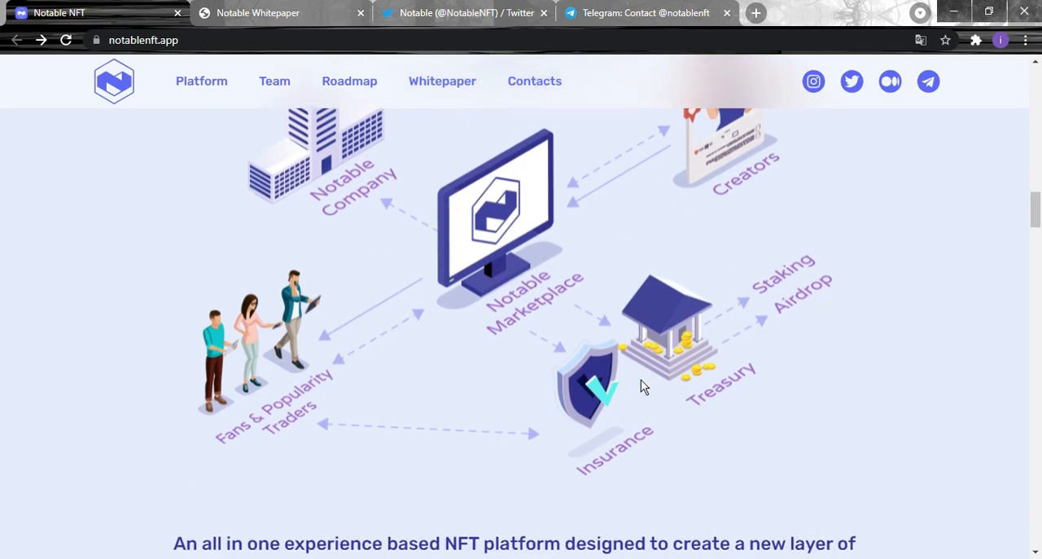
mouse_move(719, 461)
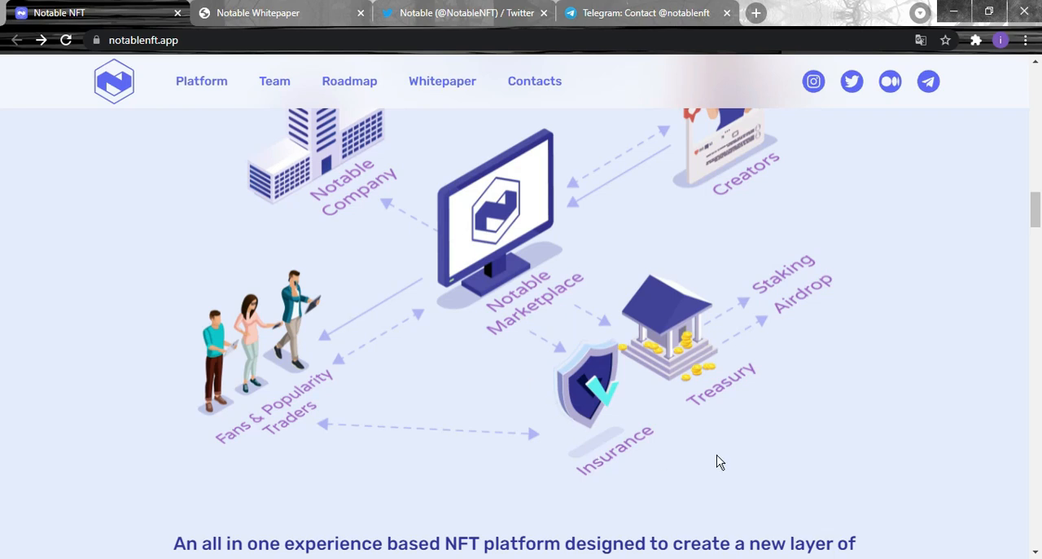
scroll(down, 3)
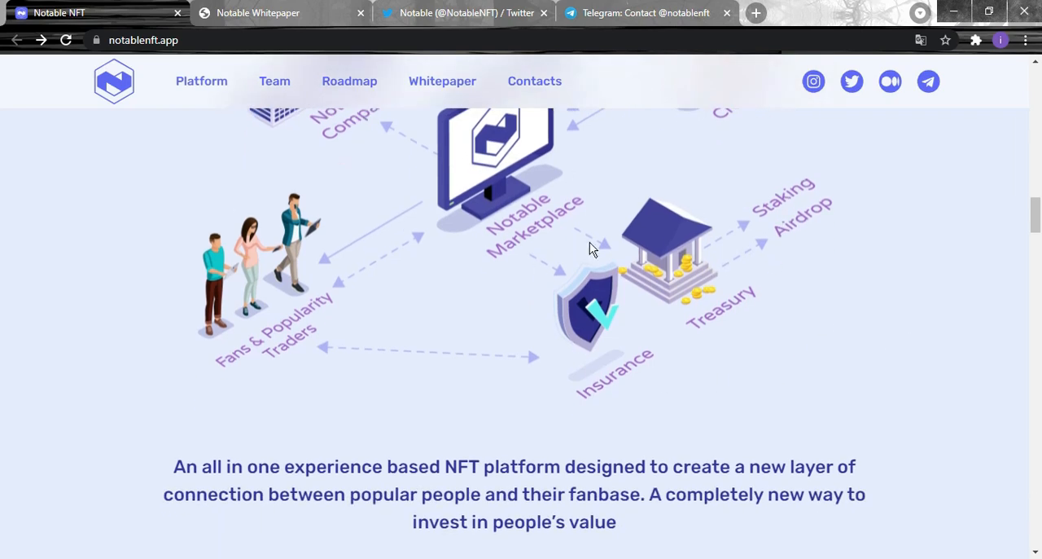
Step: Scroll past For Fans, For Investors and the team founders to Roadmap and Tokenomics
scroll(down, 3)
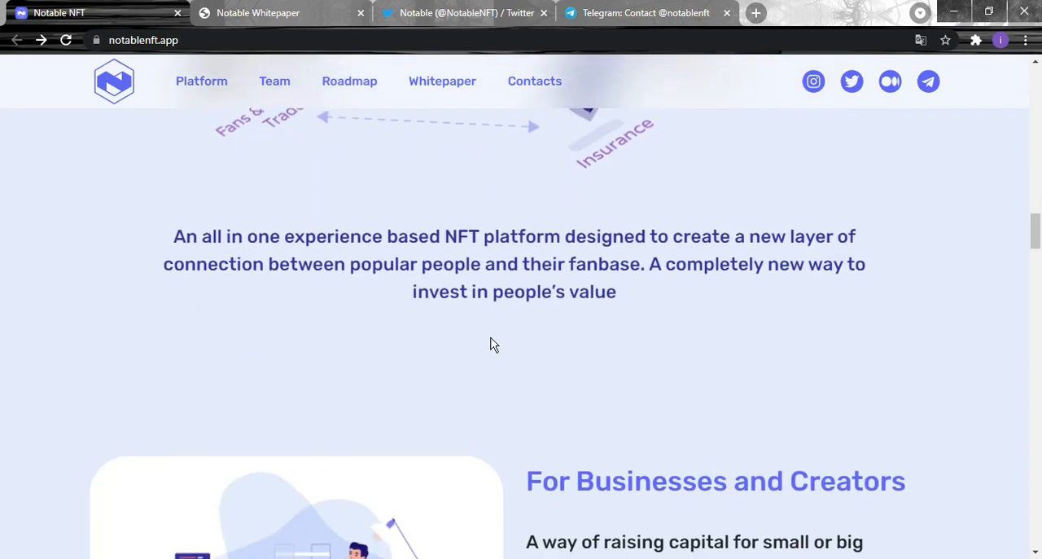
mouse_move(430, 344)
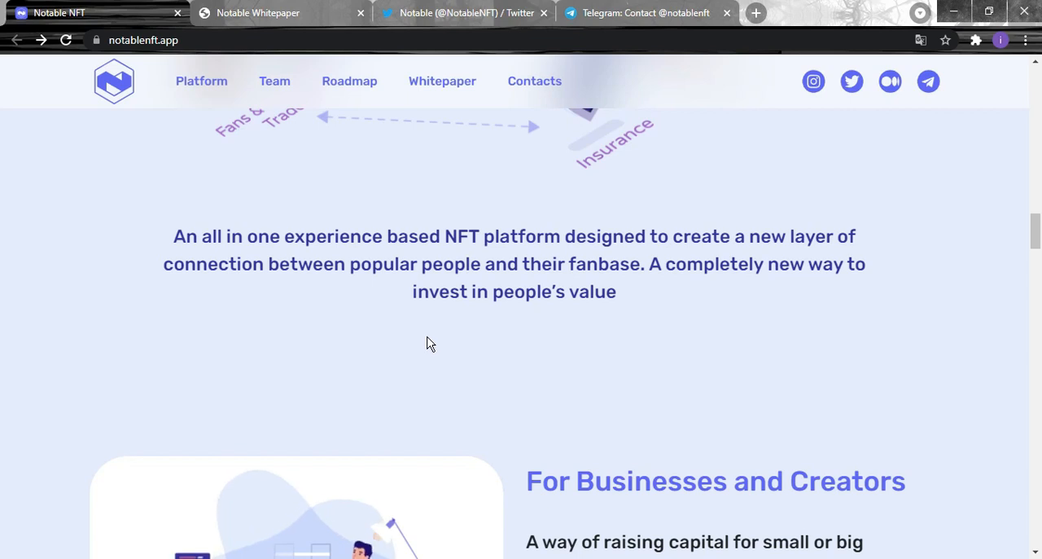
mouse_move(379, 216)
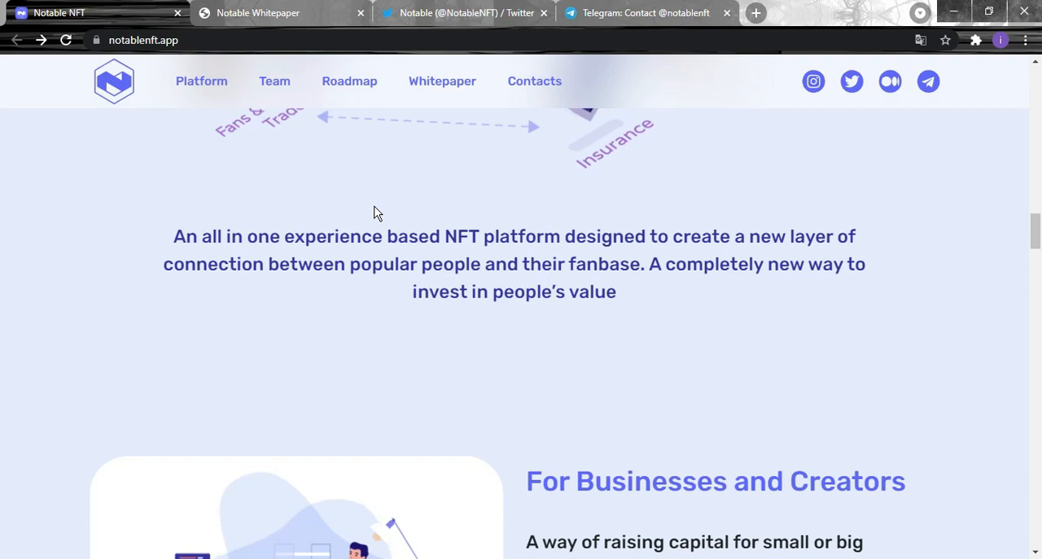
mouse_move(486, 201)
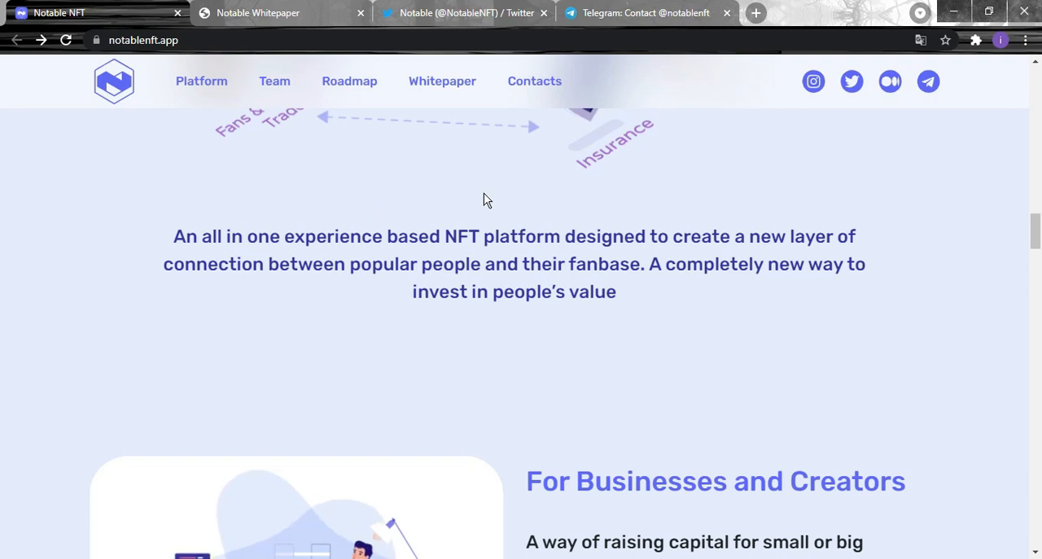
scroll(down, 3)
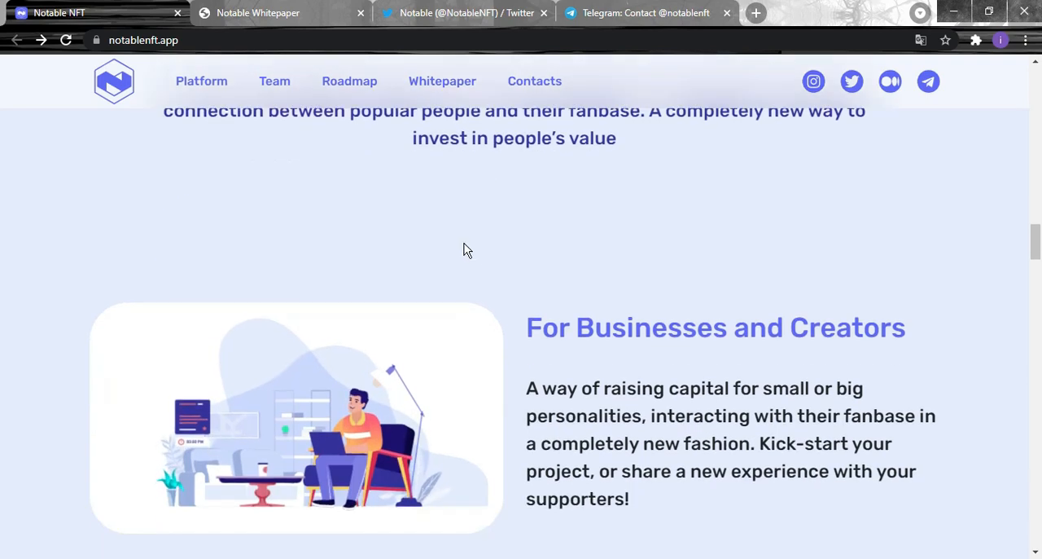
scroll(down, 3)
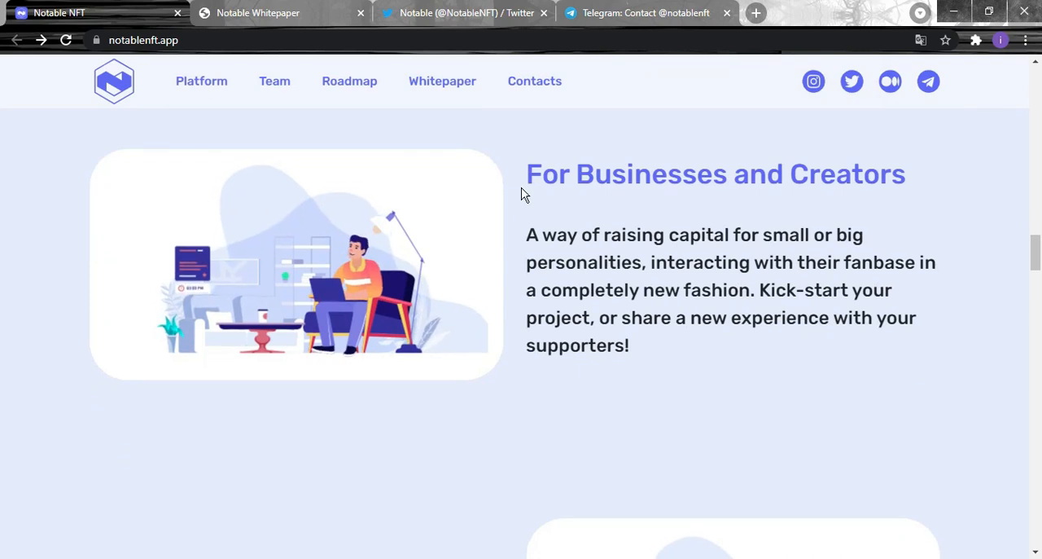
mouse_move(517, 273)
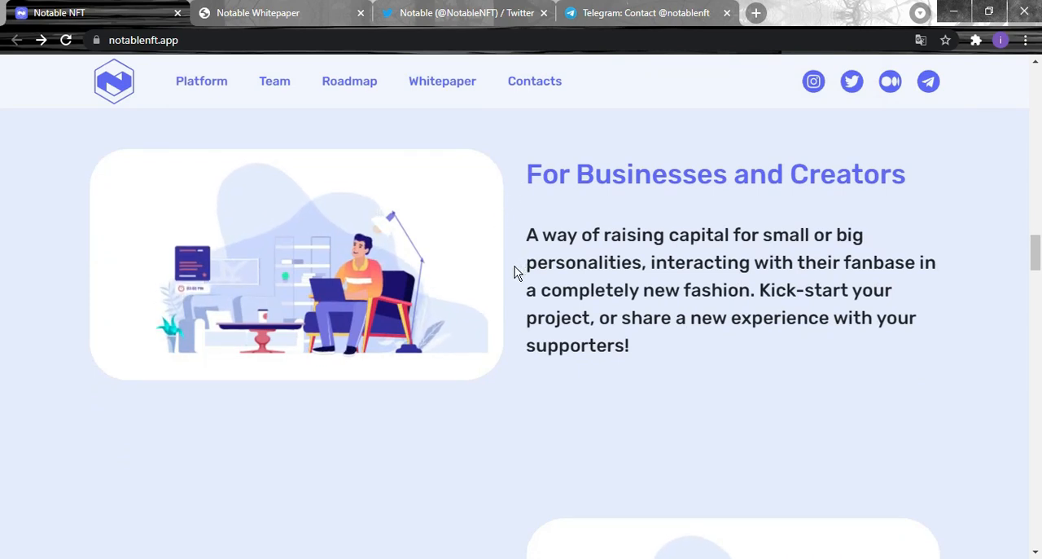
mouse_move(512, 253)
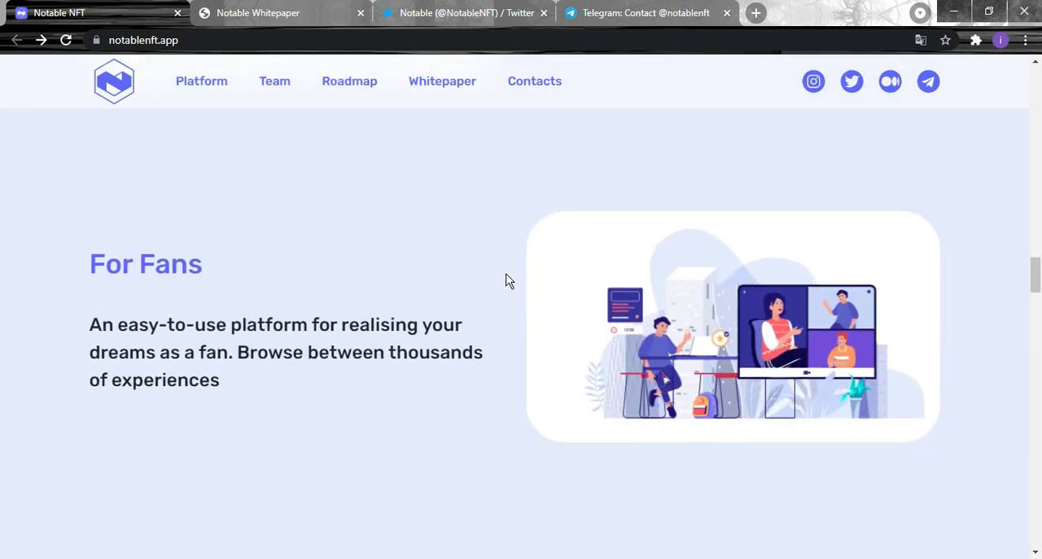
mouse_move(514, 263)
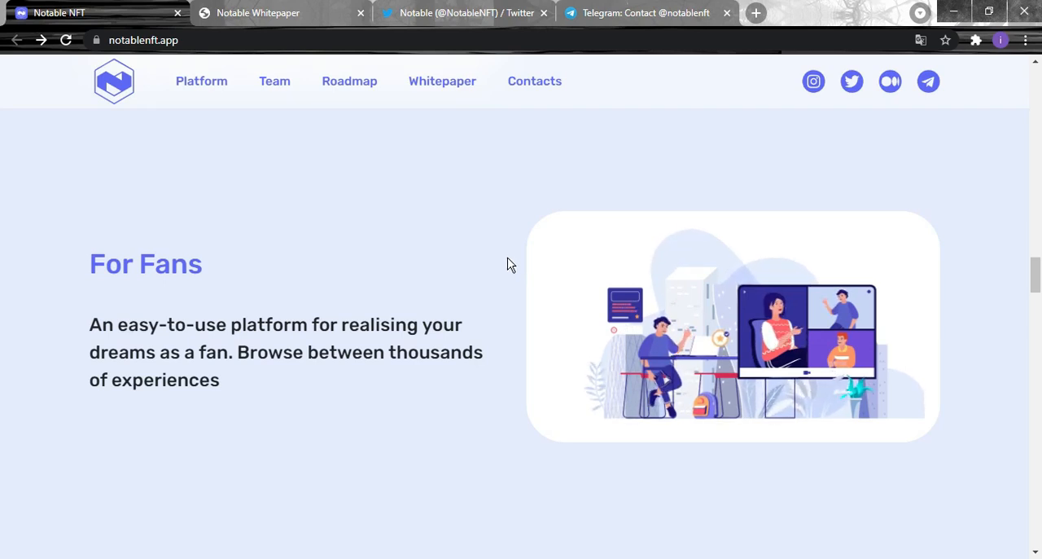
scroll(down, 3)
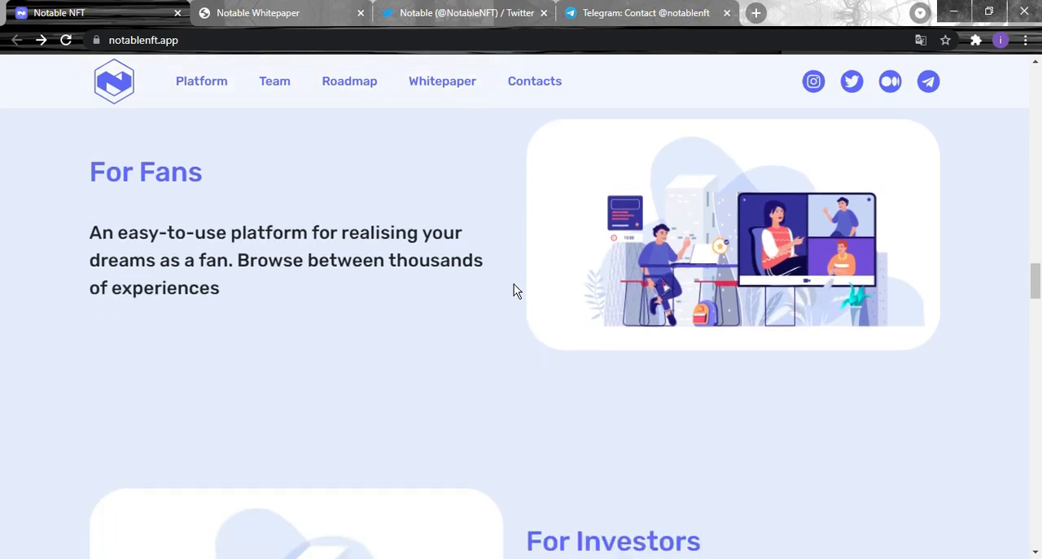
scroll(down, 3)
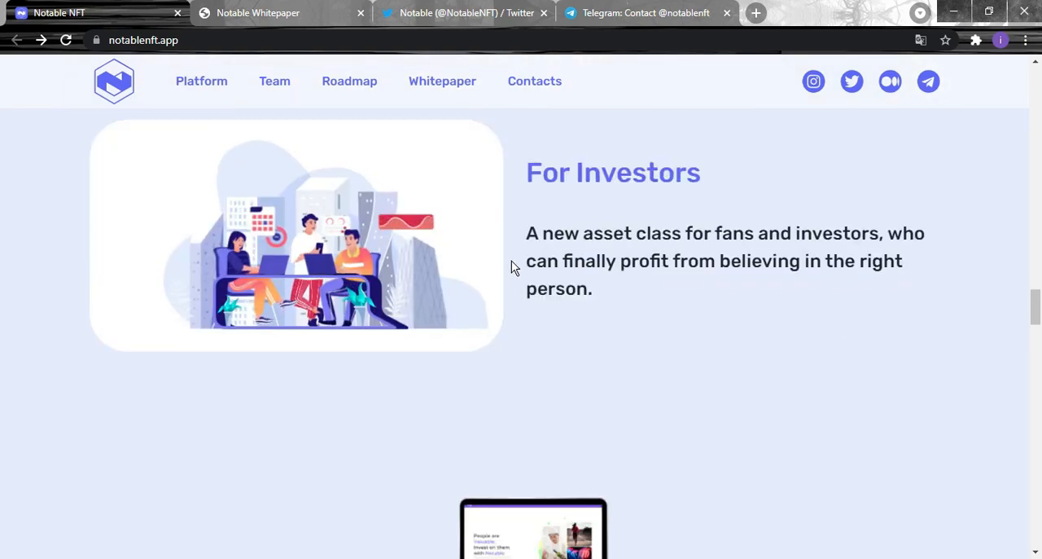
mouse_move(522, 309)
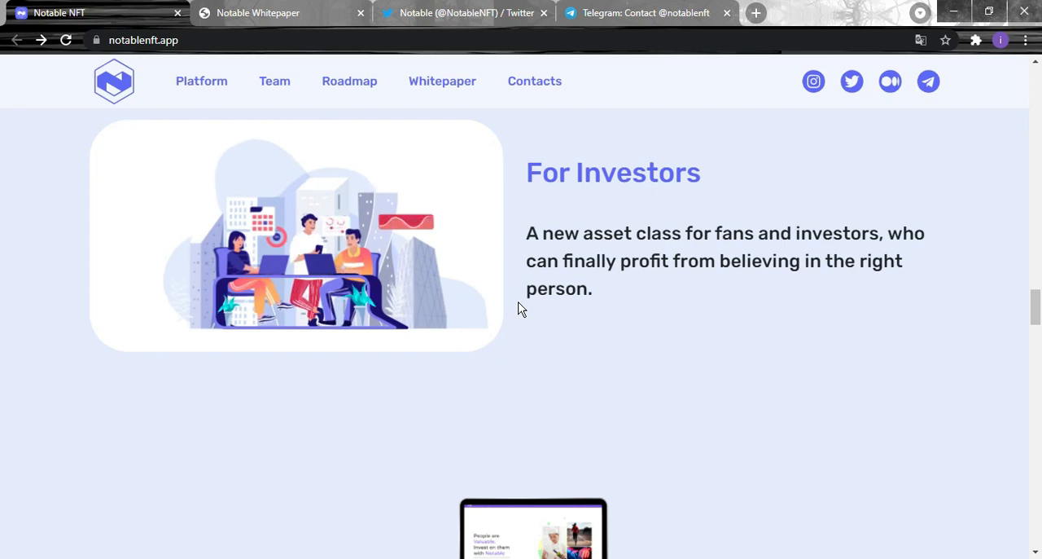
mouse_move(516, 303)
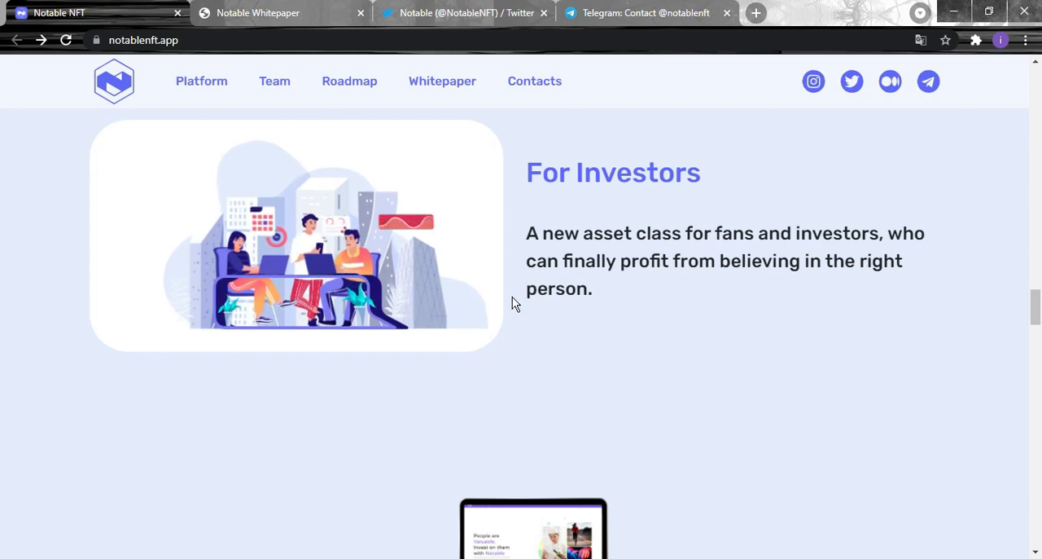
scroll(down, 3)
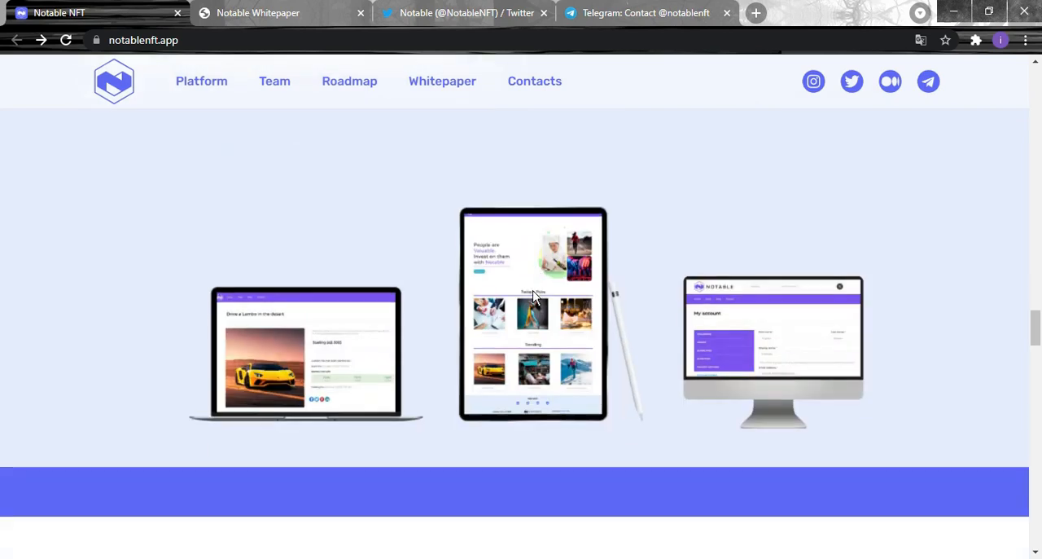
scroll(down, 3)
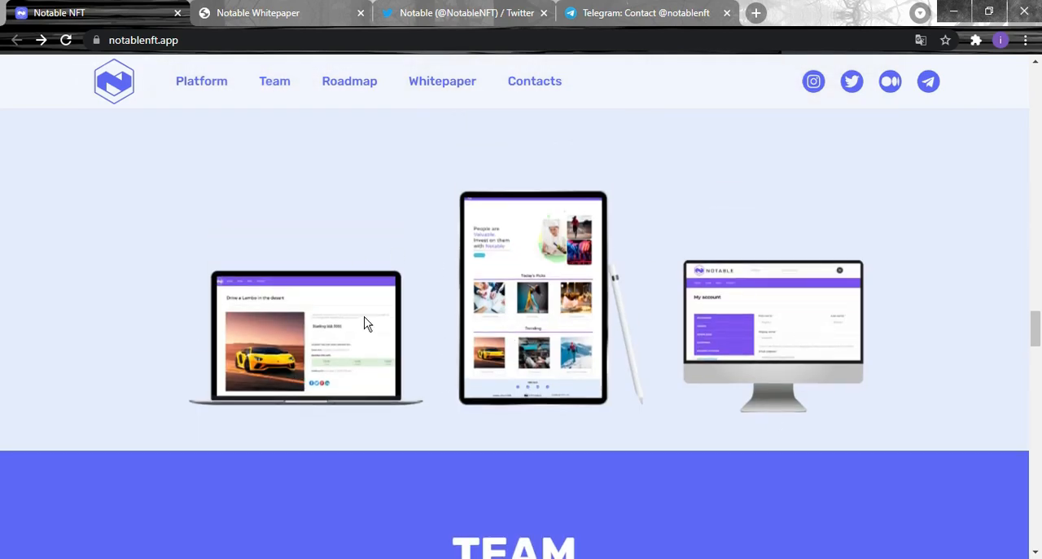
mouse_move(480, 393)
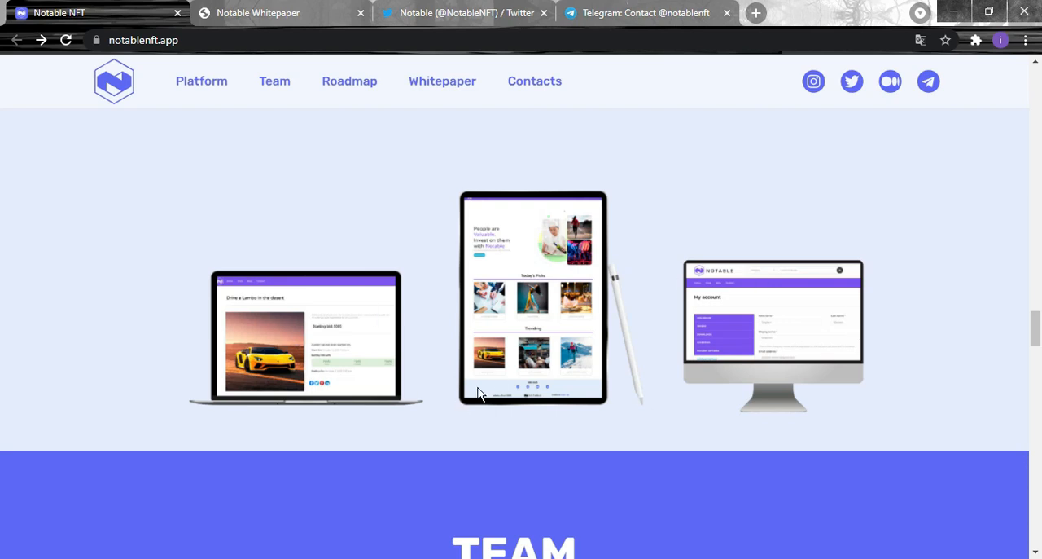
scroll(down, 3)
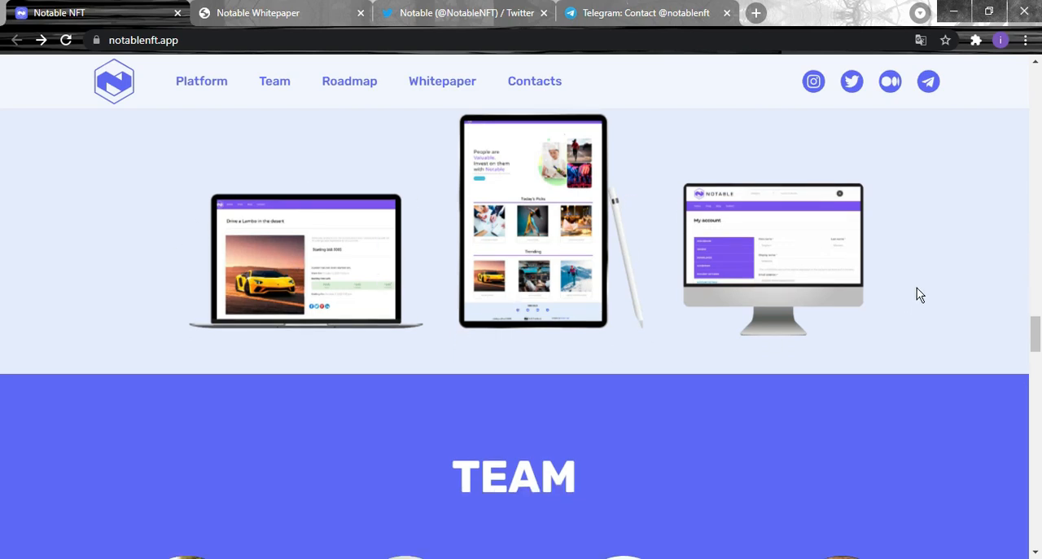
scroll(down, 3)
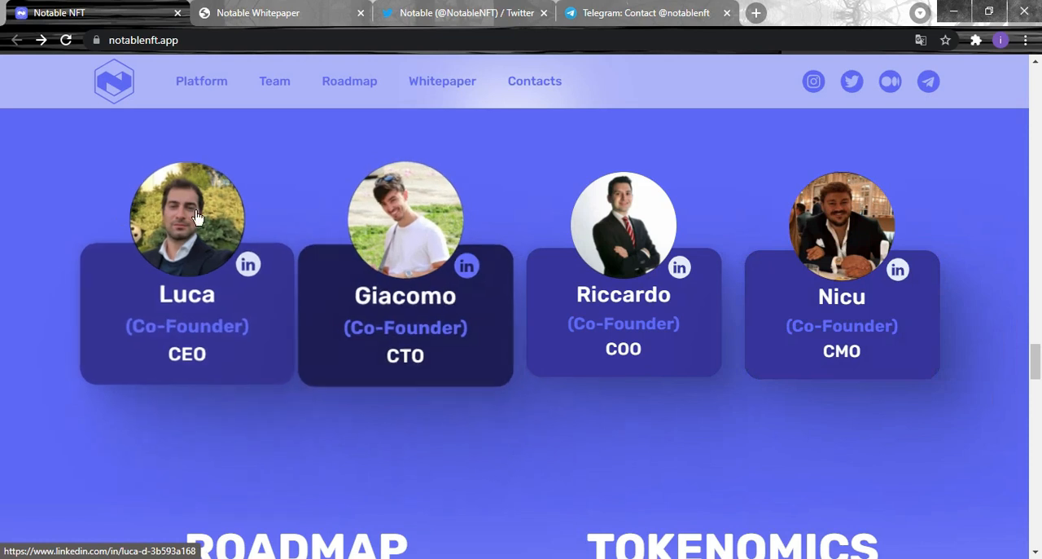
mouse_move(10, 290)
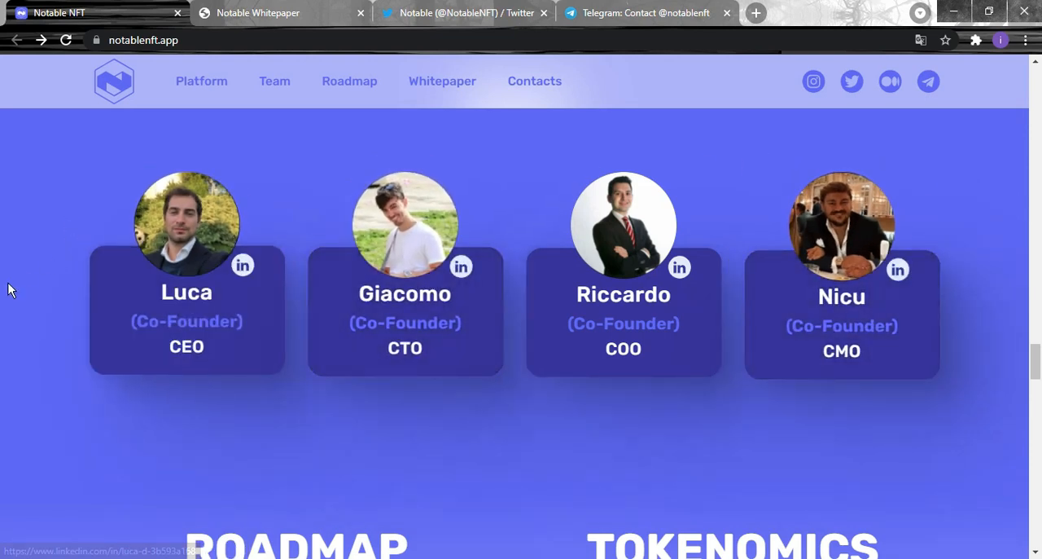
scroll(down, 3)
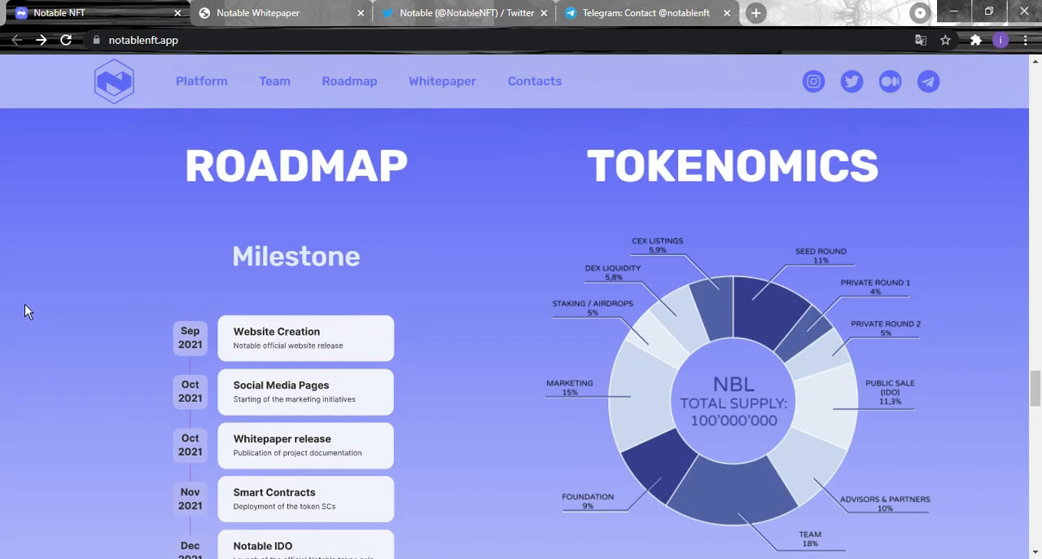
Step: Scroll through roadmap milestones to the TGE tables, then back to the Roadmap and Tokenomics headings
scroll(down, 3)
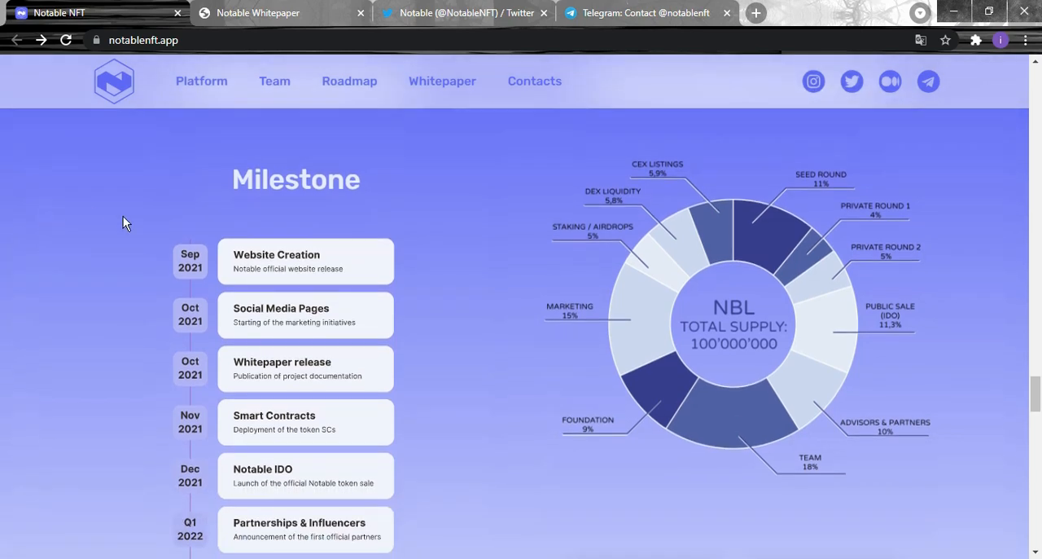
scroll(down, 3)
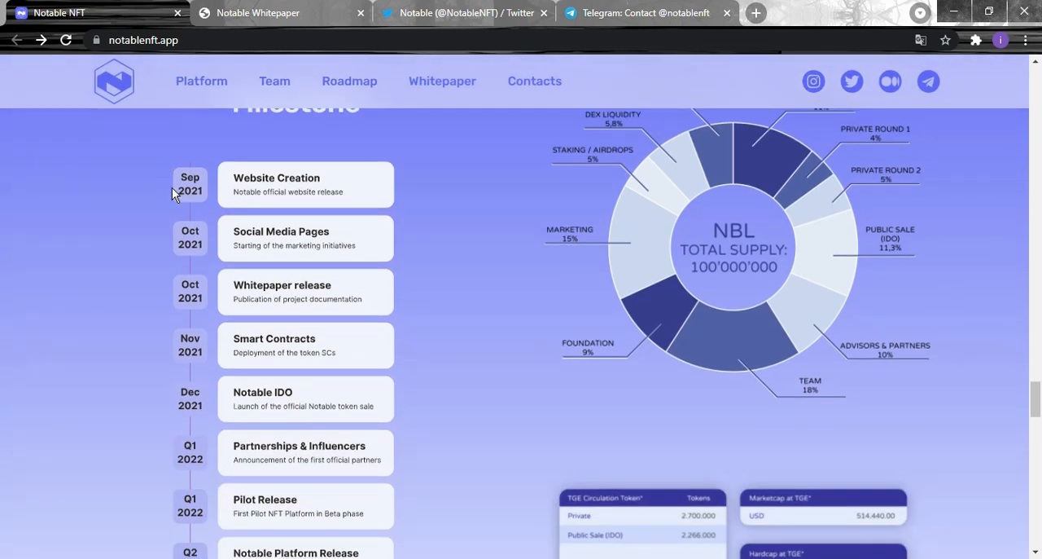
mouse_move(333, 191)
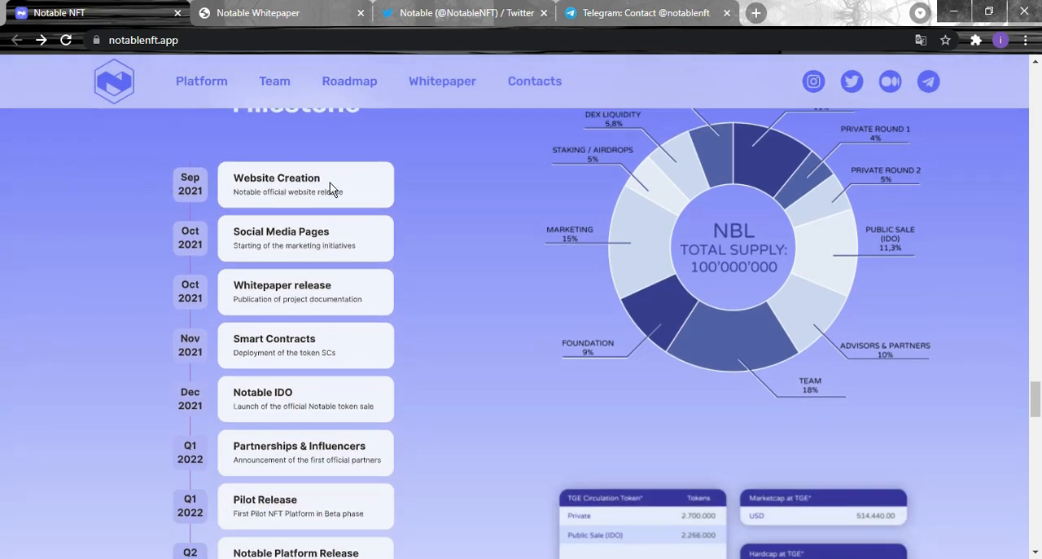
scroll(down, 3)
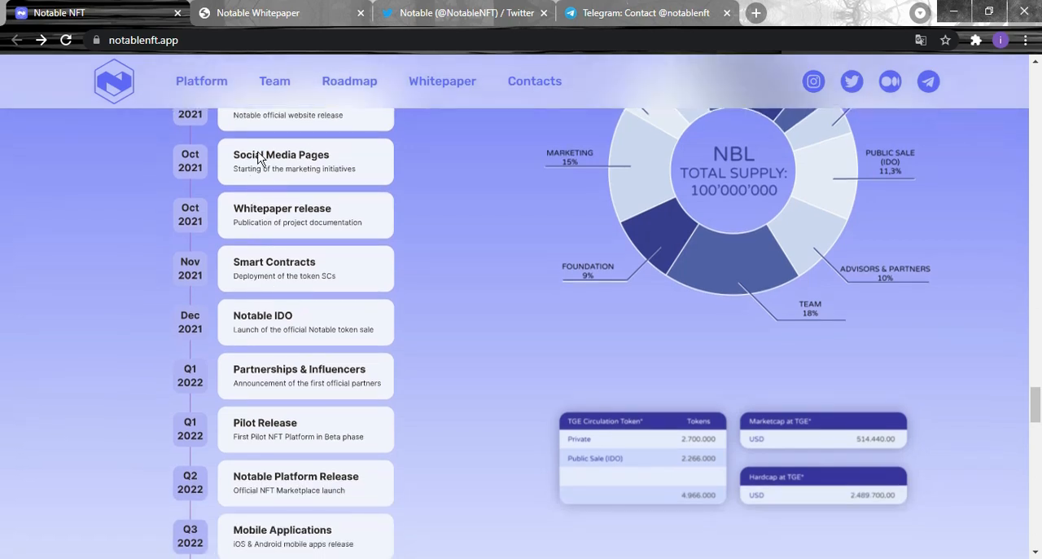
mouse_move(247, 223)
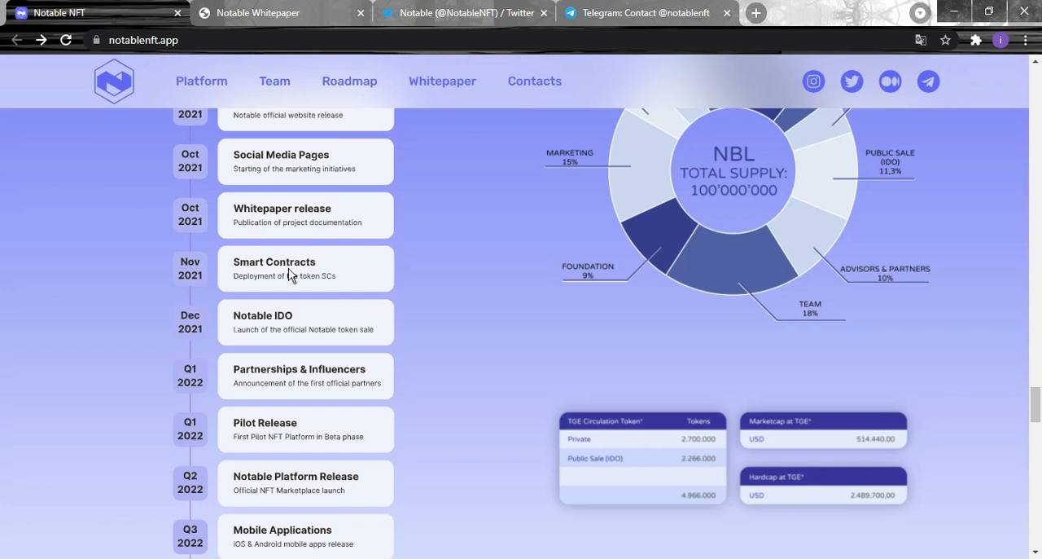
mouse_move(410, 269)
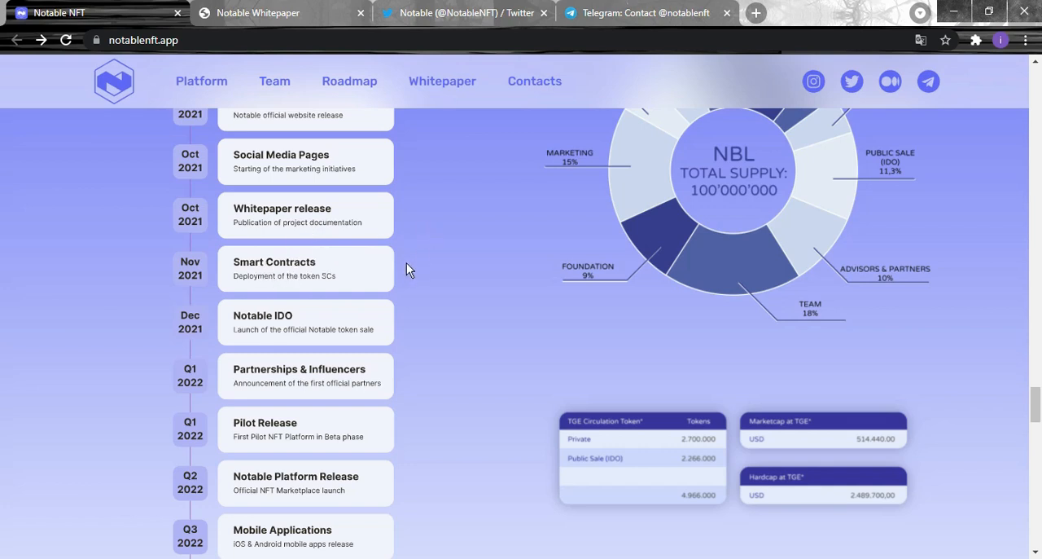
scroll(down, 3)
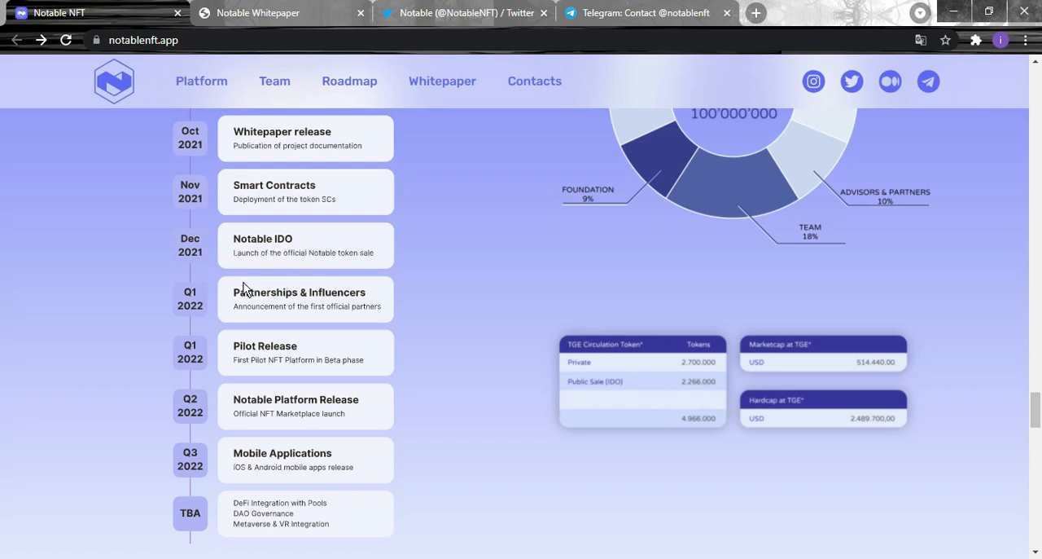
mouse_move(376, 298)
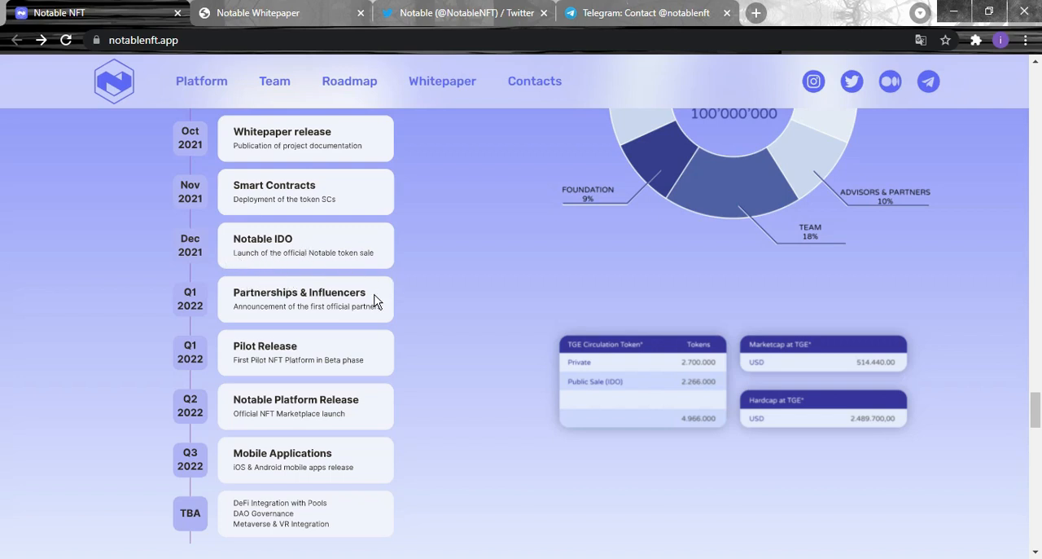
scroll(down, 3)
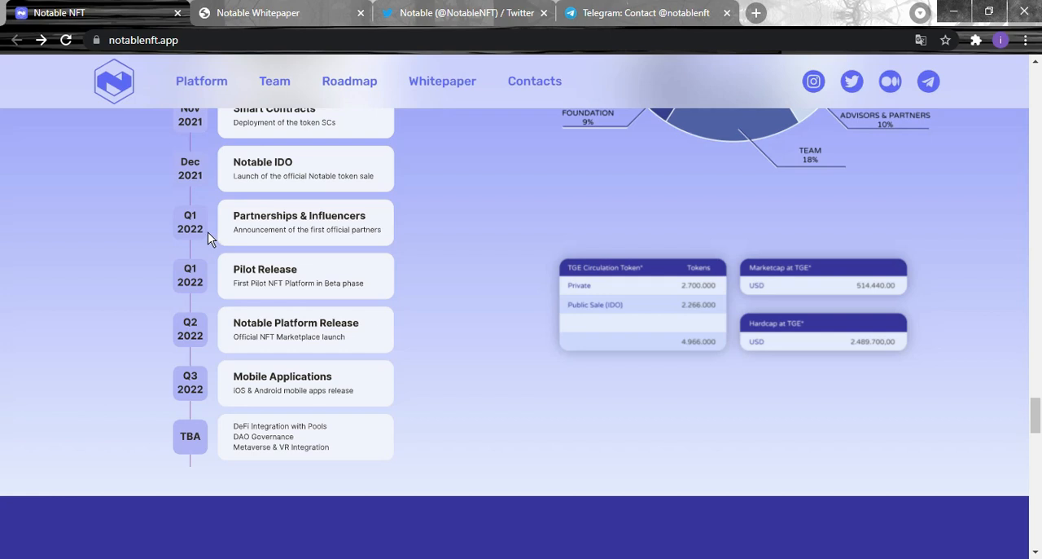
mouse_move(373, 220)
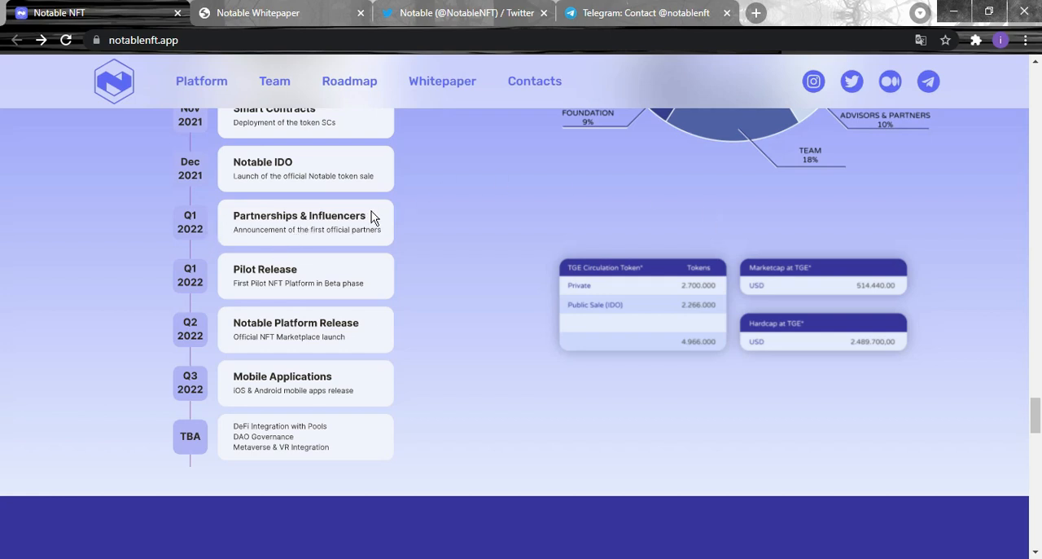
mouse_move(246, 297)
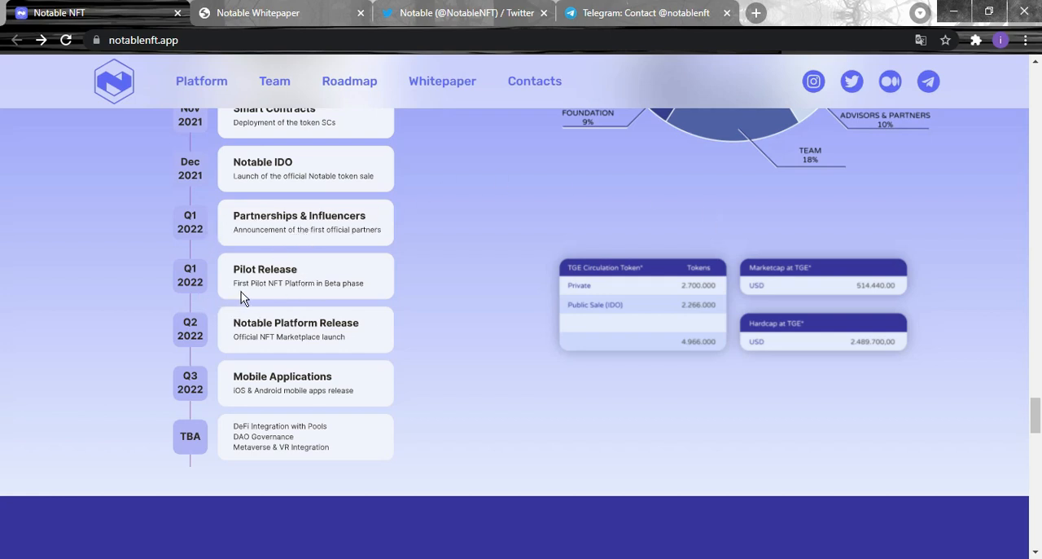
mouse_move(250, 285)
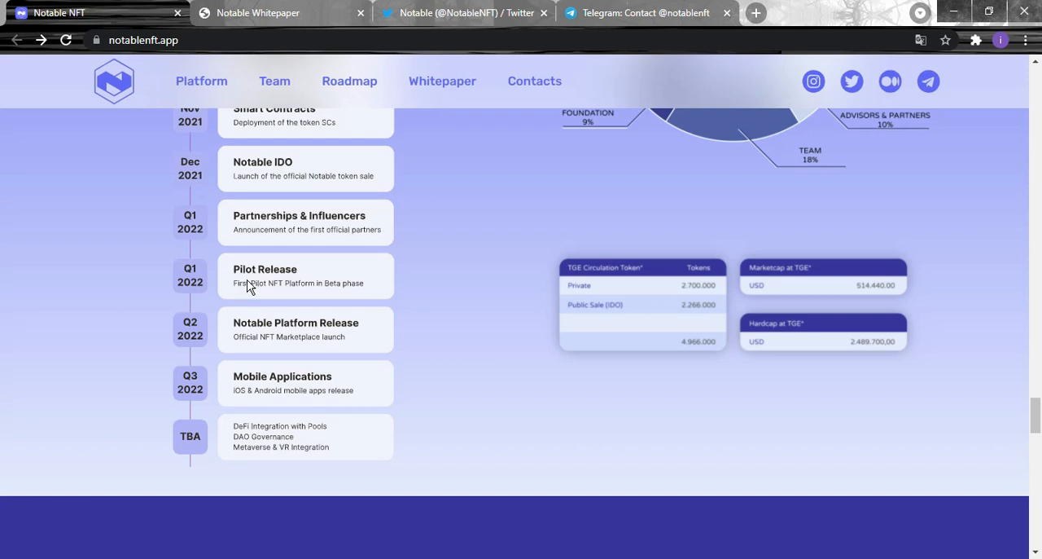
mouse_move(202, 377)
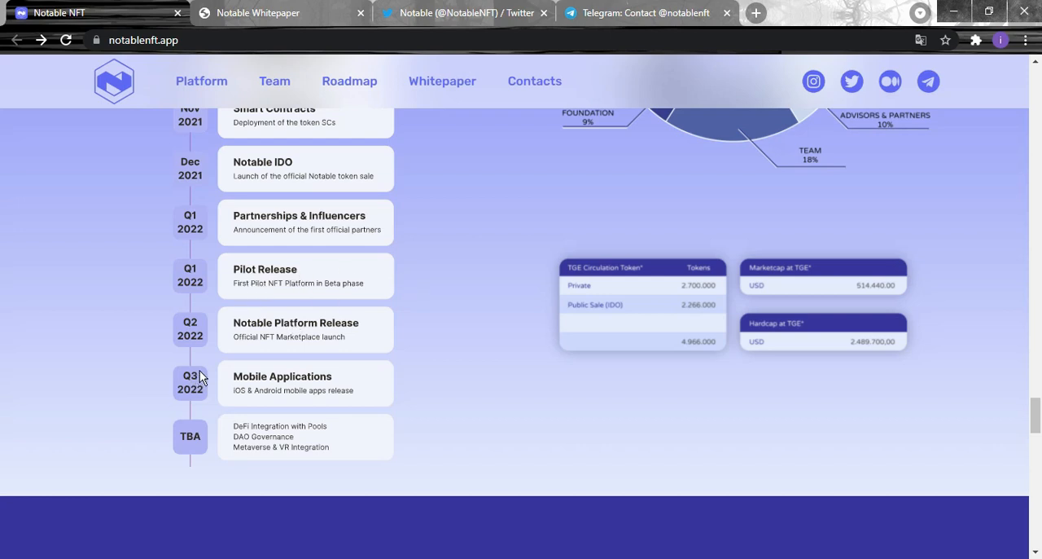
mouse_move(341, 336)
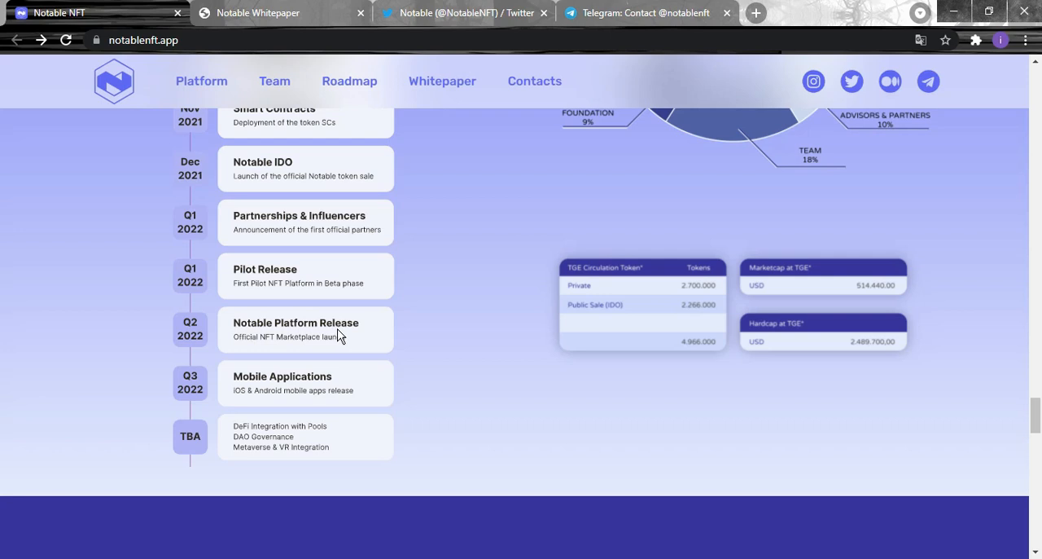
mouse_move(263, 409)
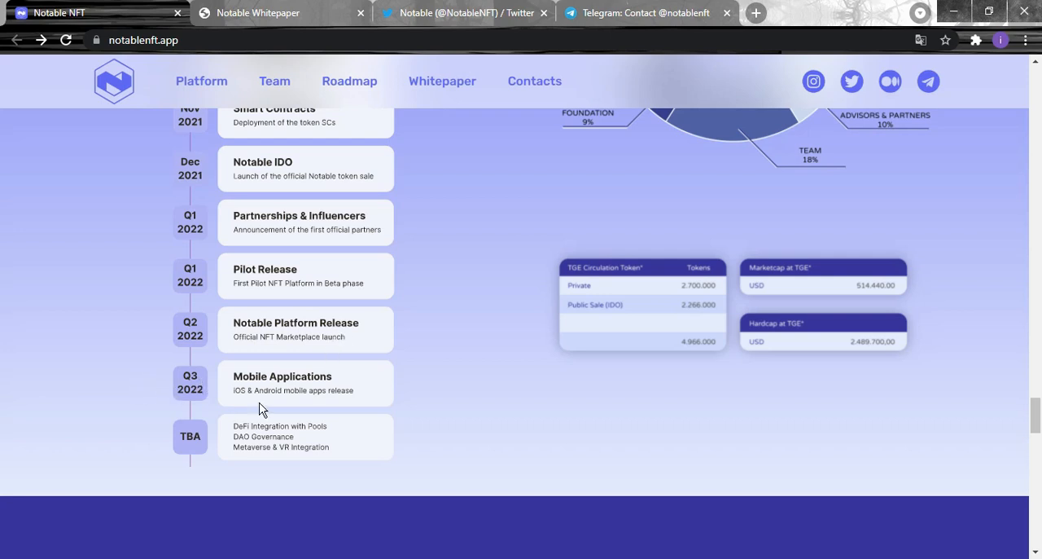
scroll(down, 3)
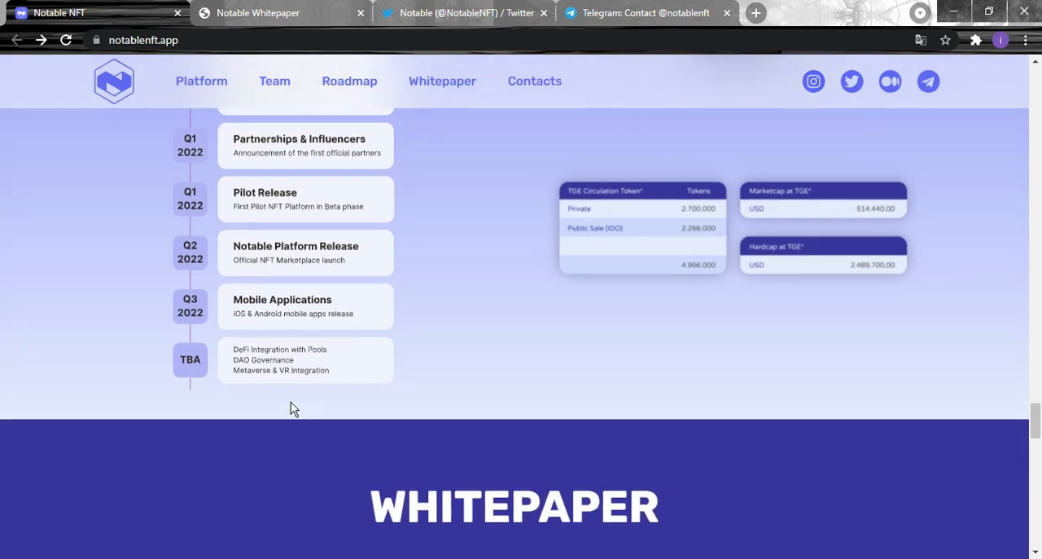
mouse_move(303, 390)
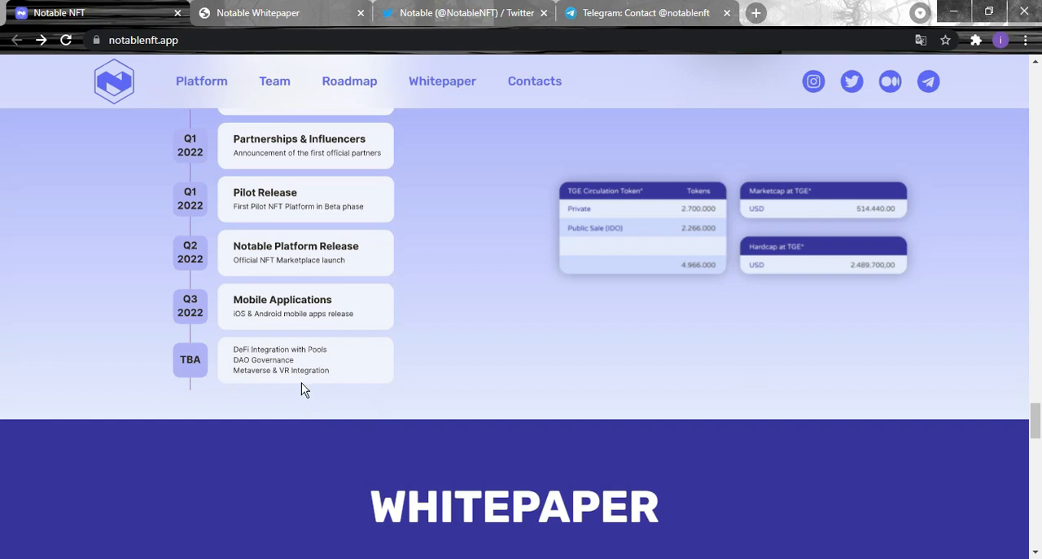
mouse_move(316, 370)
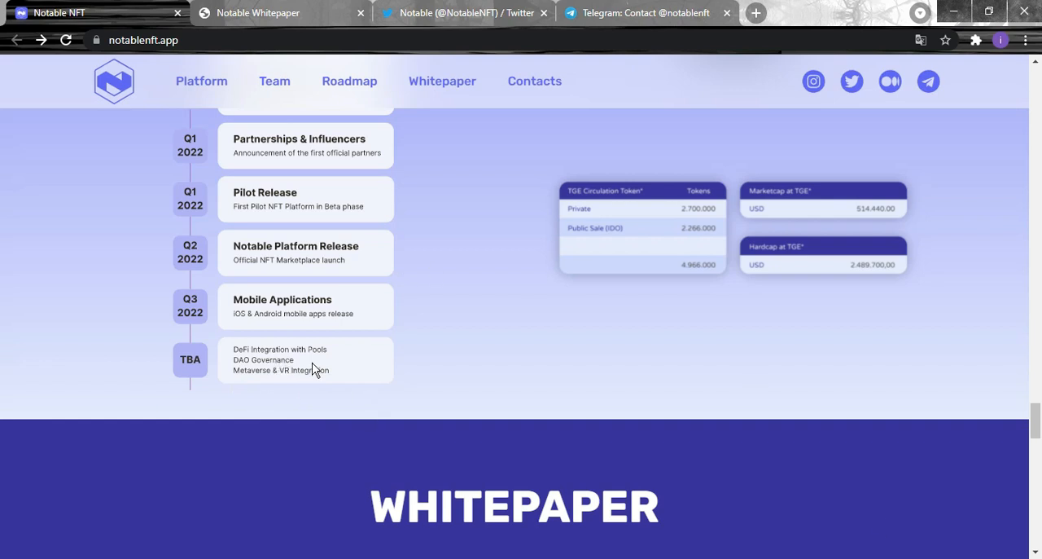
mouse_move(294, 383)
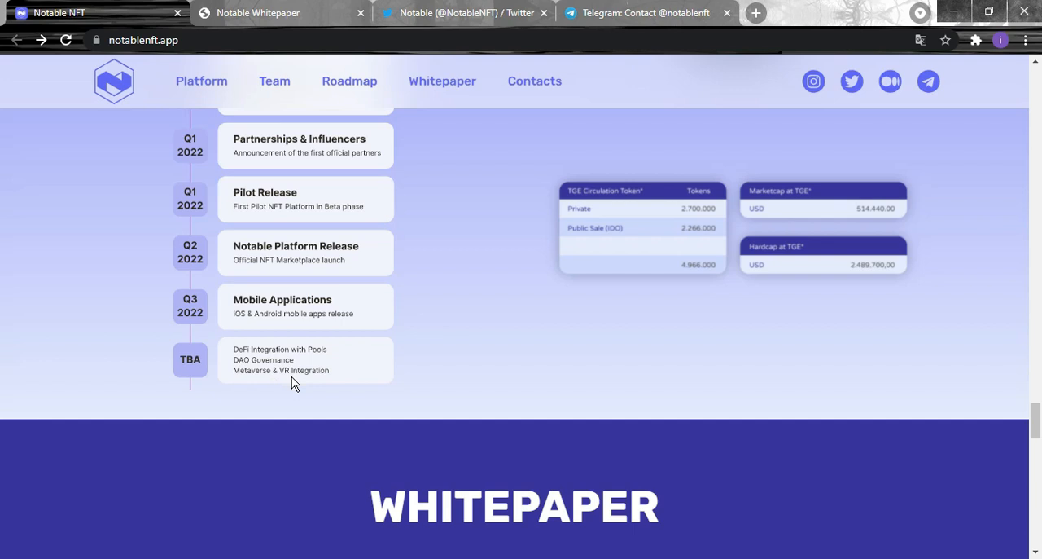
mouse_move(470, 351)
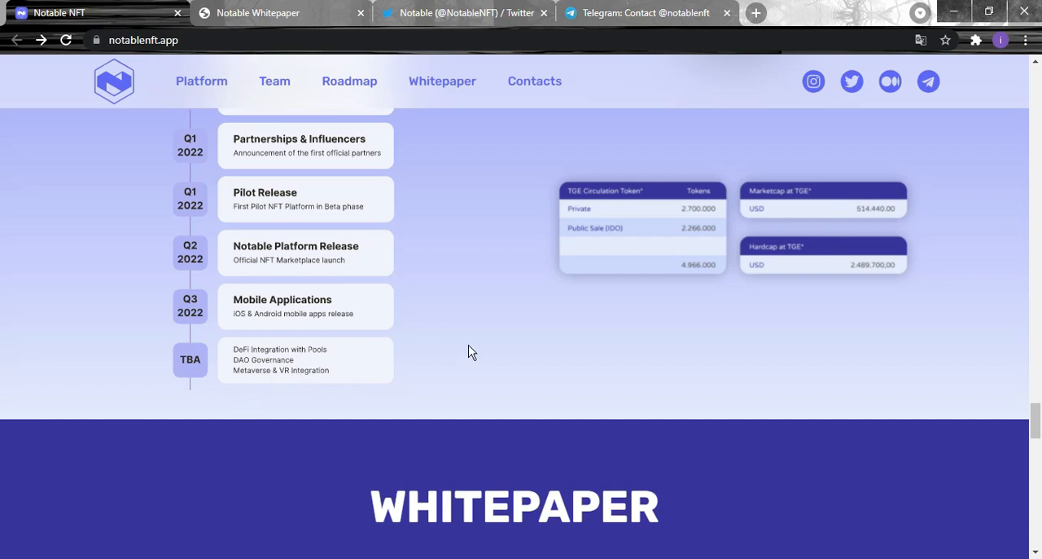
scroll(up, 3)
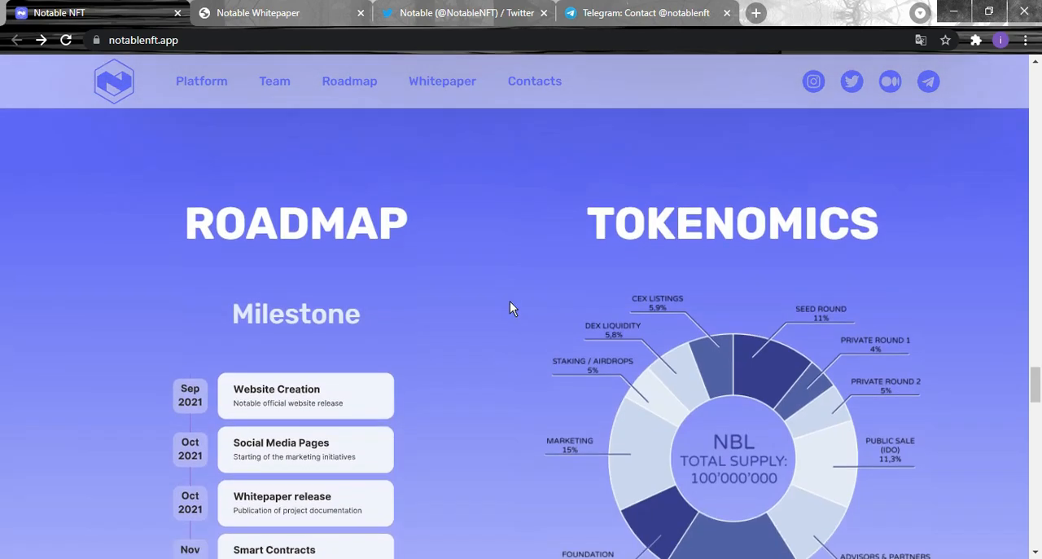
Step: Scroll past the NBL supply chart to the TBA milestones and TGE circulation, marketcap and hardcap tables
scroll(down, 3)
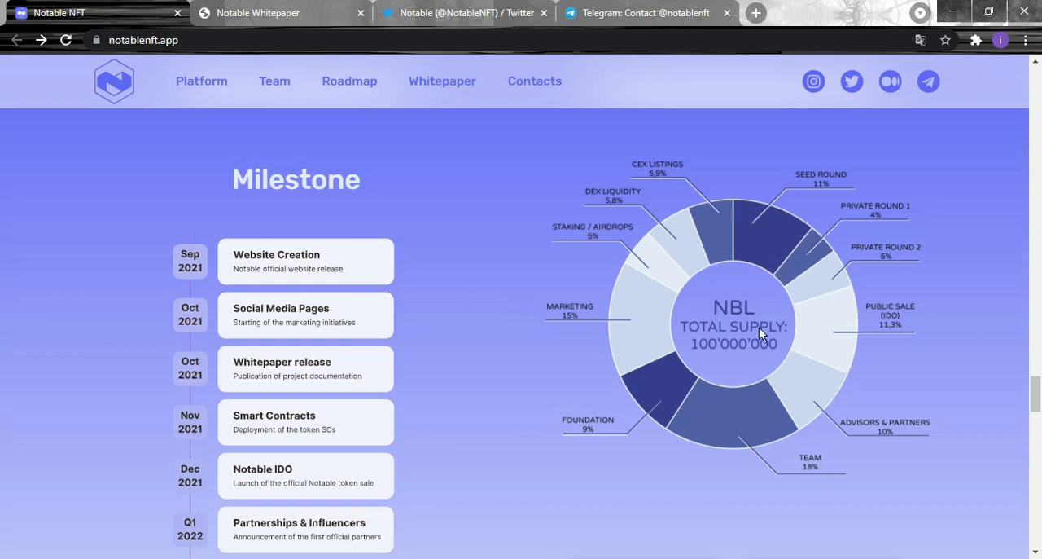
mouse_move(349, 193)
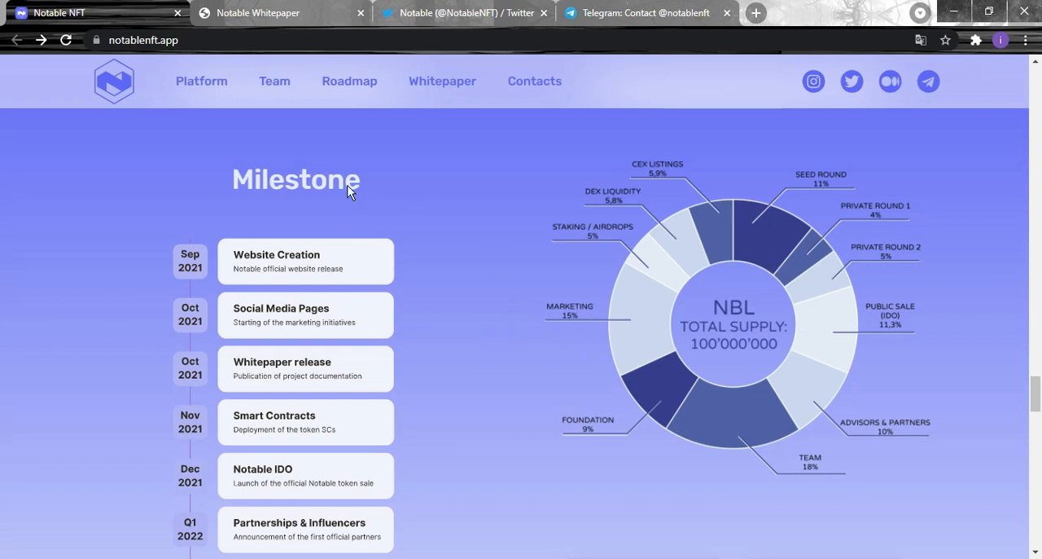
mouse_move(338, 181)
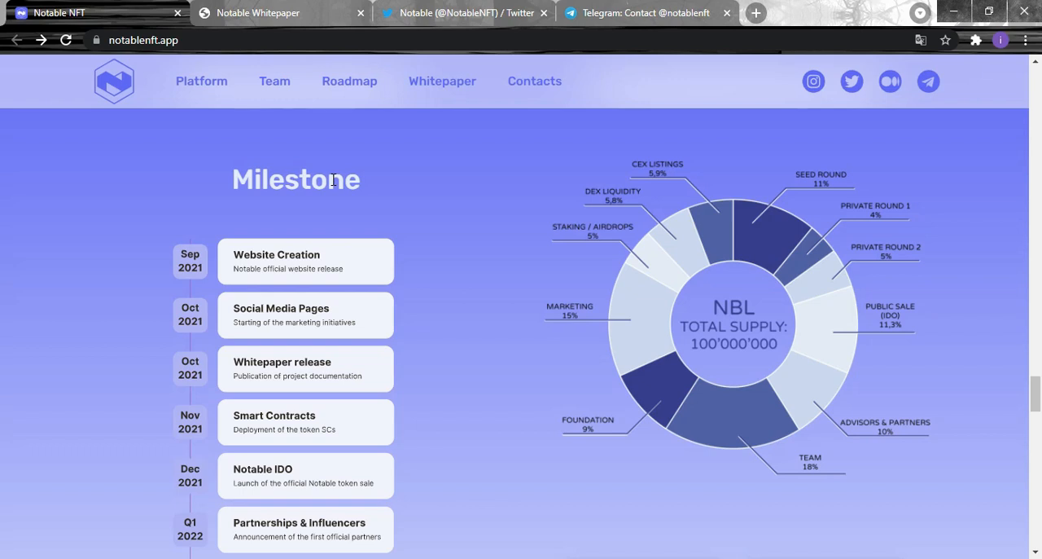
mouse_move(328, 167)
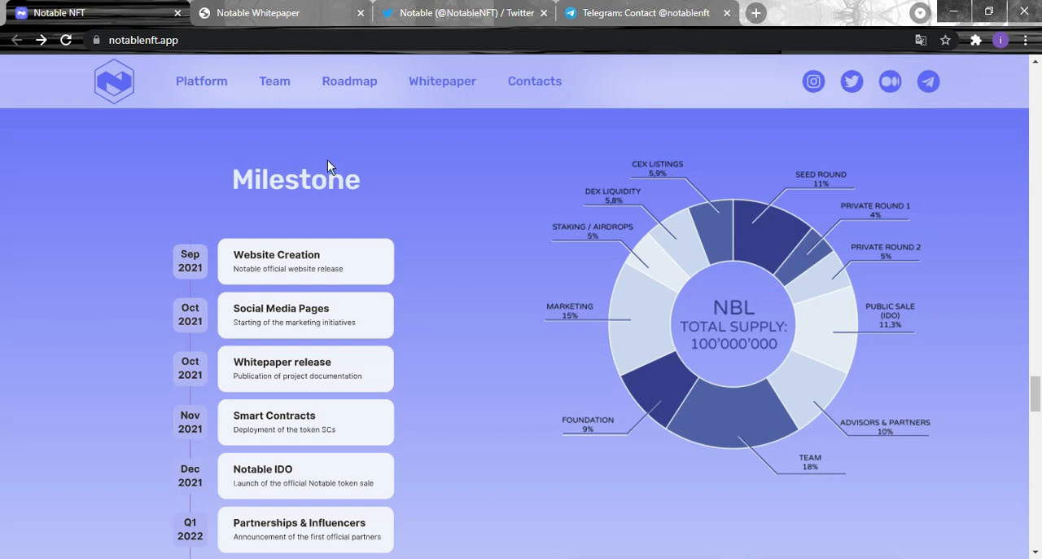
mouse_move(381, 200)
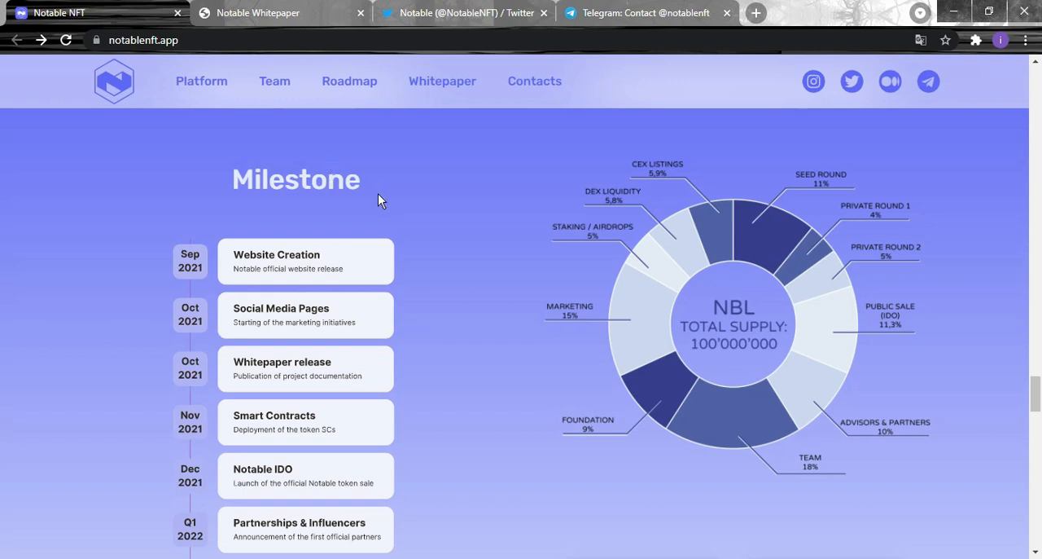
scroll(down, 3)
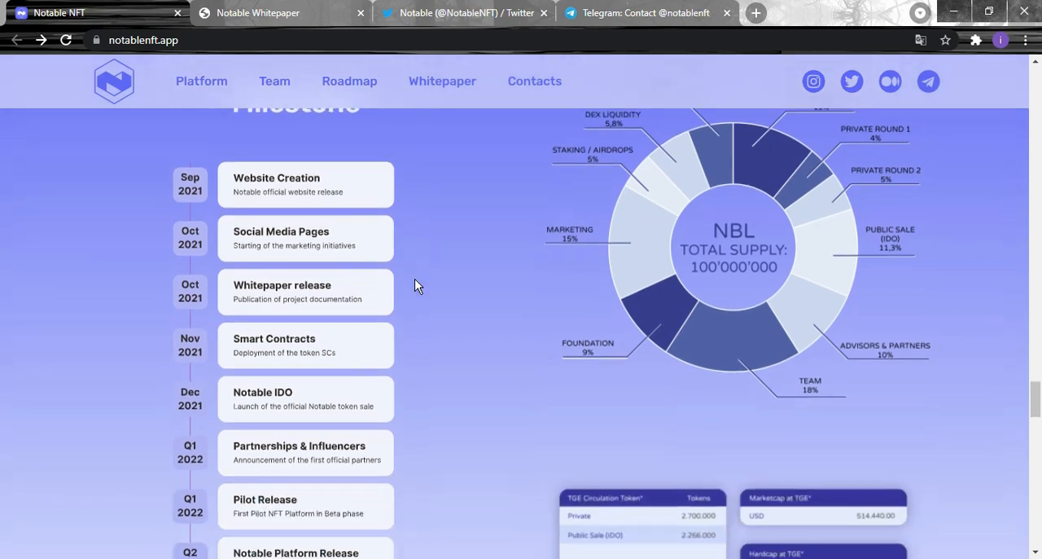
mouse_move(420, 279)
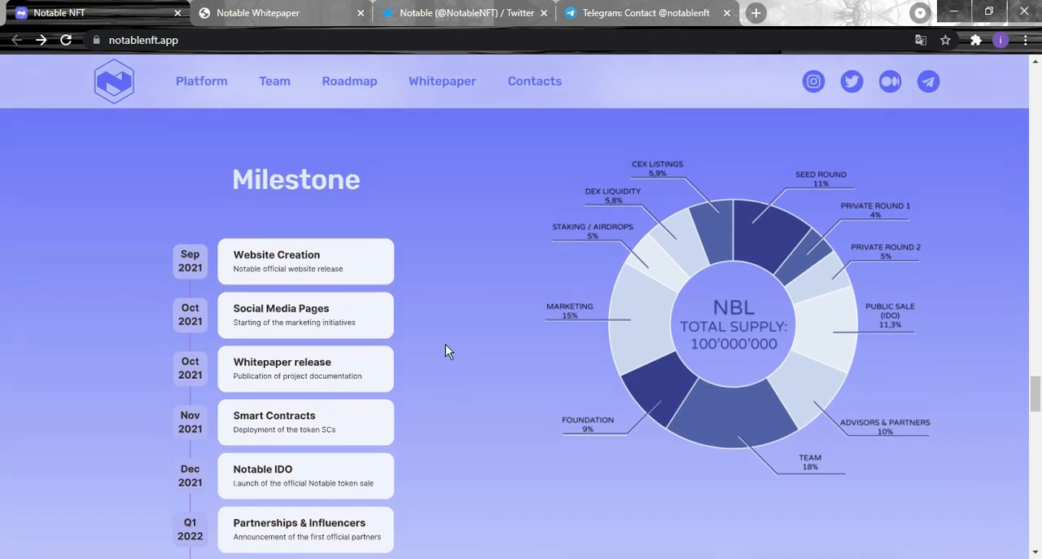
mouse_move(448, 328)
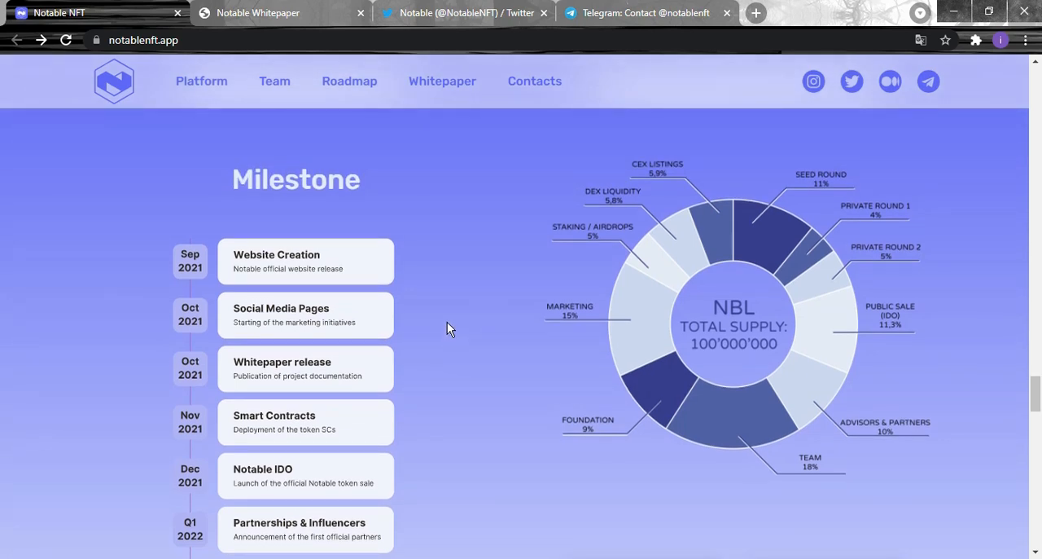
mouse_move(449, 319)
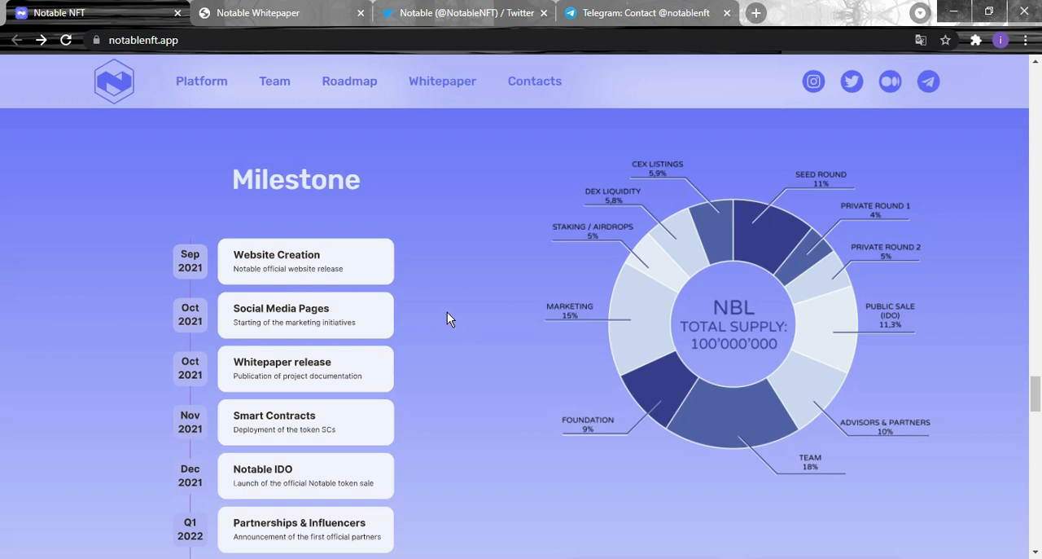
mouse_move(451, 313)
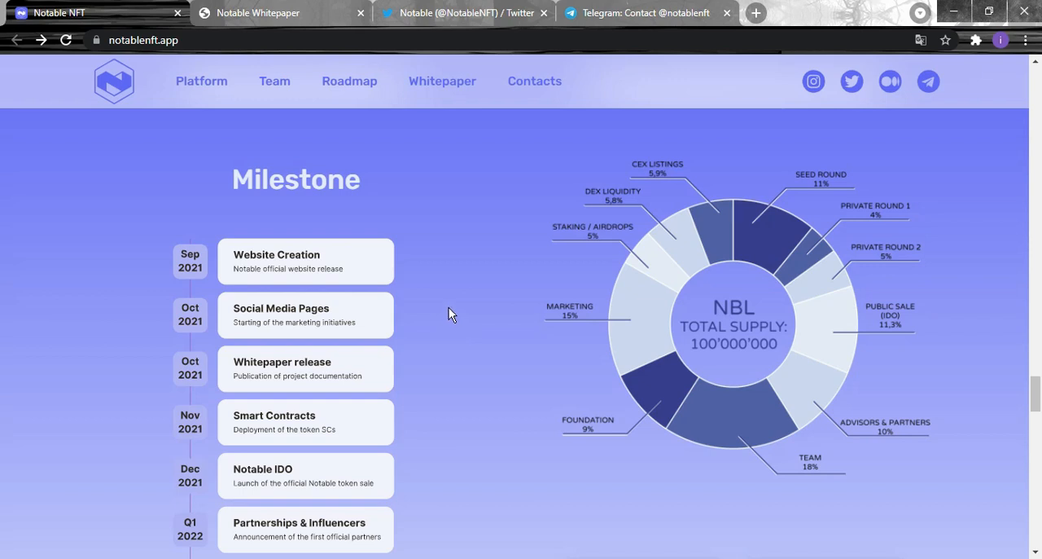
mouse_move(499, 256)
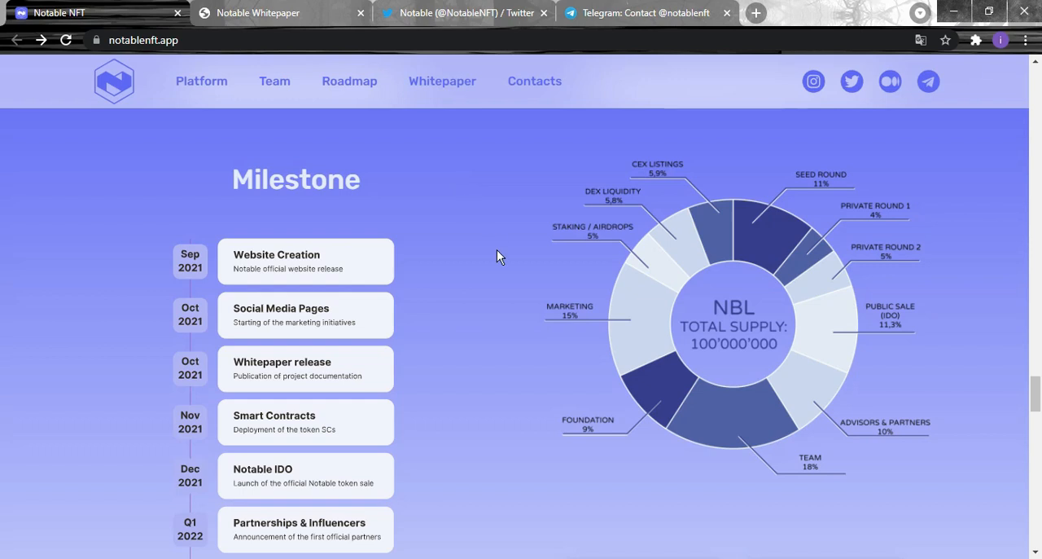
scroll(down, 3)
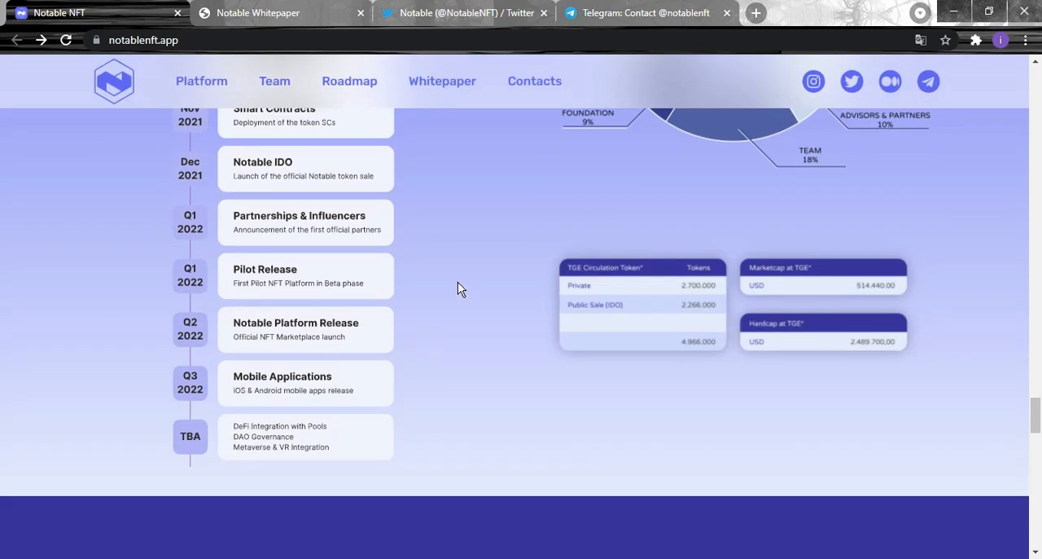
mouse_move(573, 283)
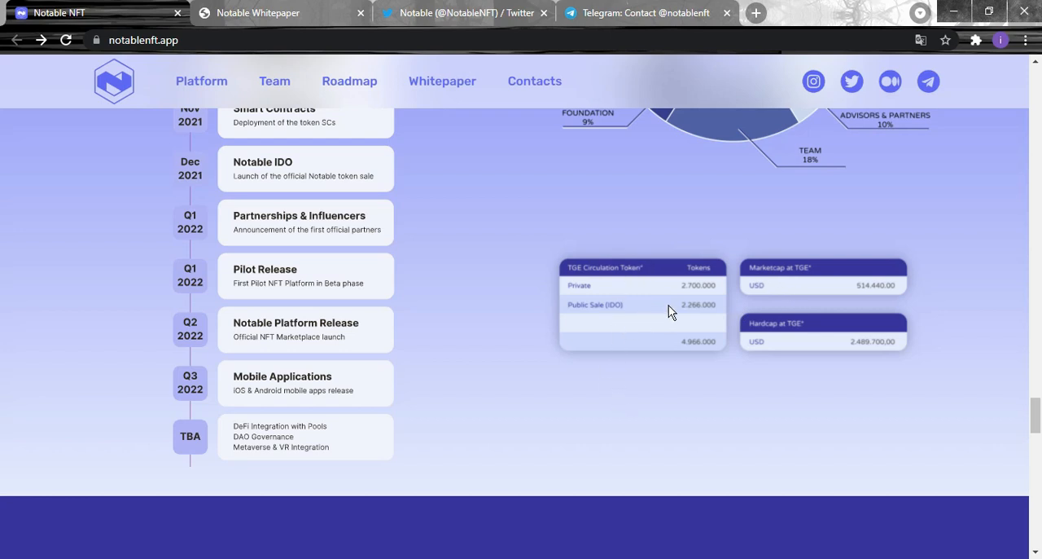
mouse_move(683, 300)
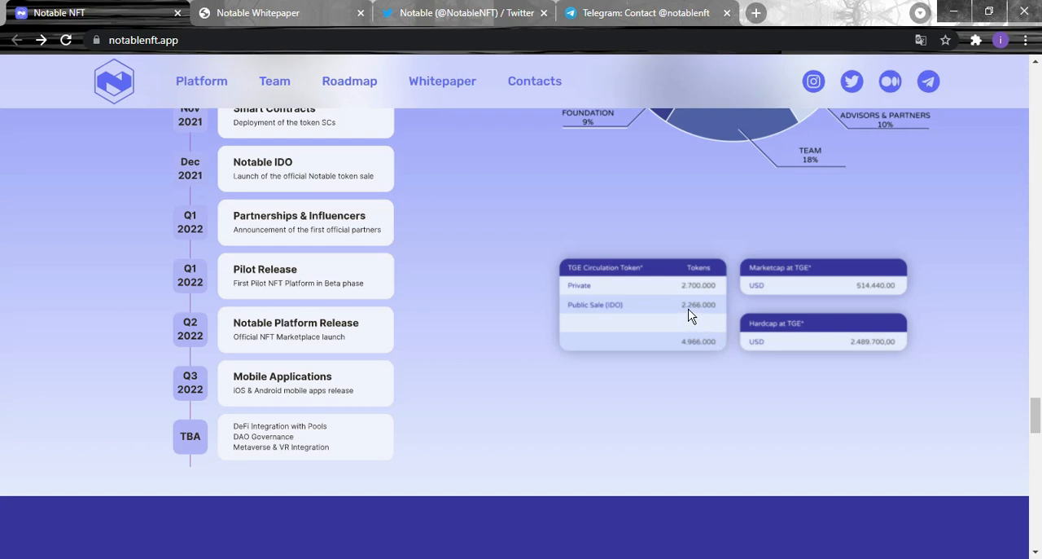
mouse_move(690, 323)
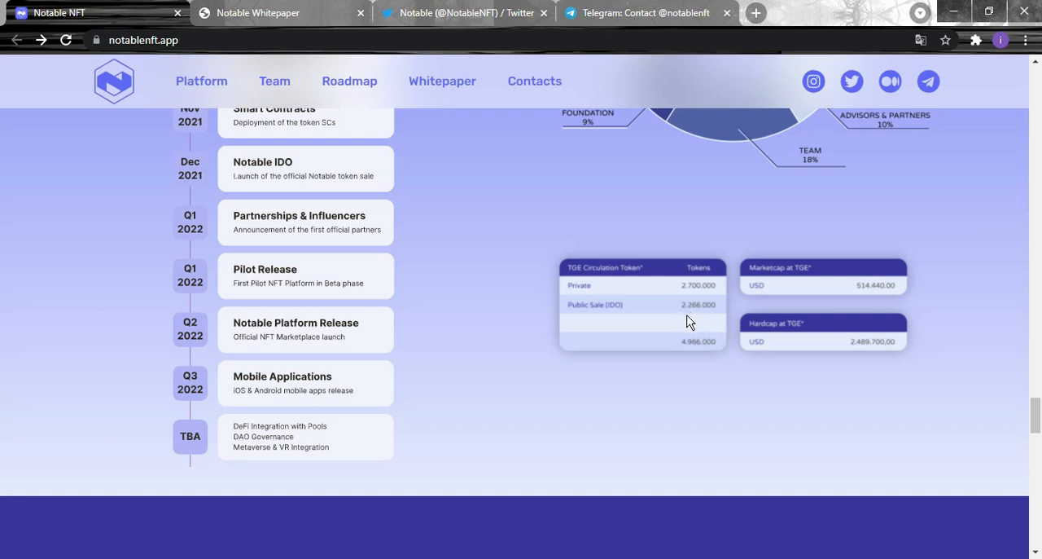
mouse_move(828, 312)
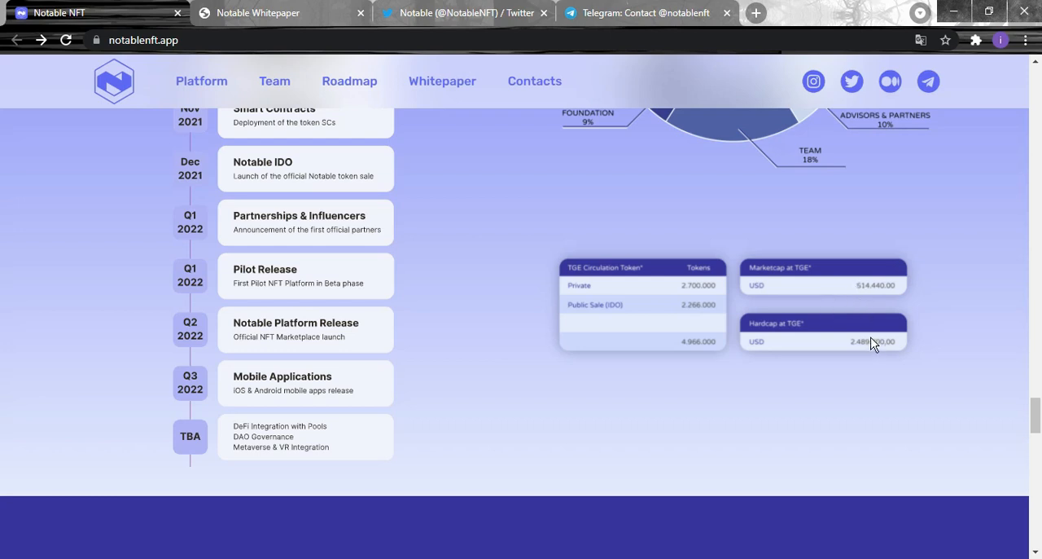
mouse_move(691, 358)
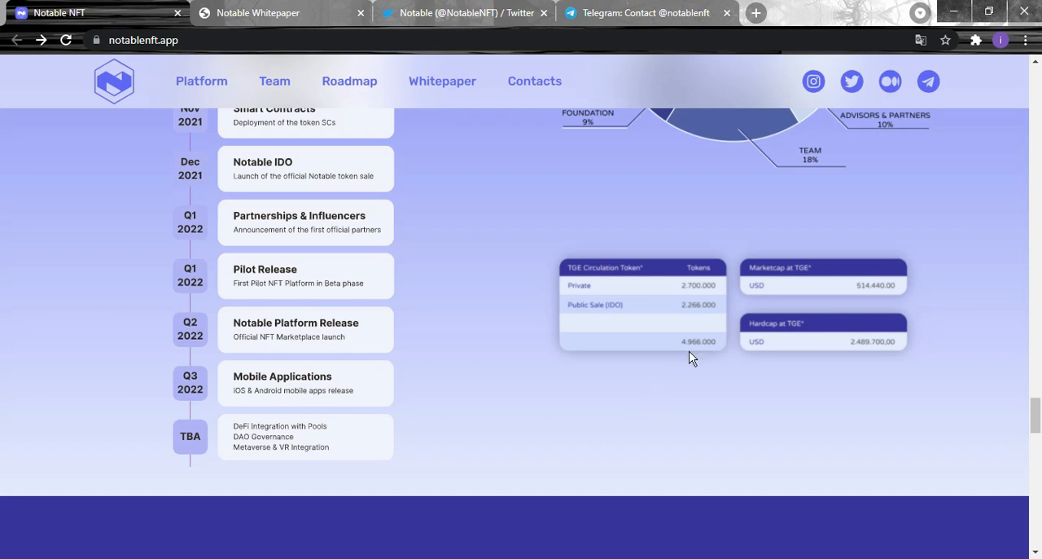
mouse_move(854, 370)
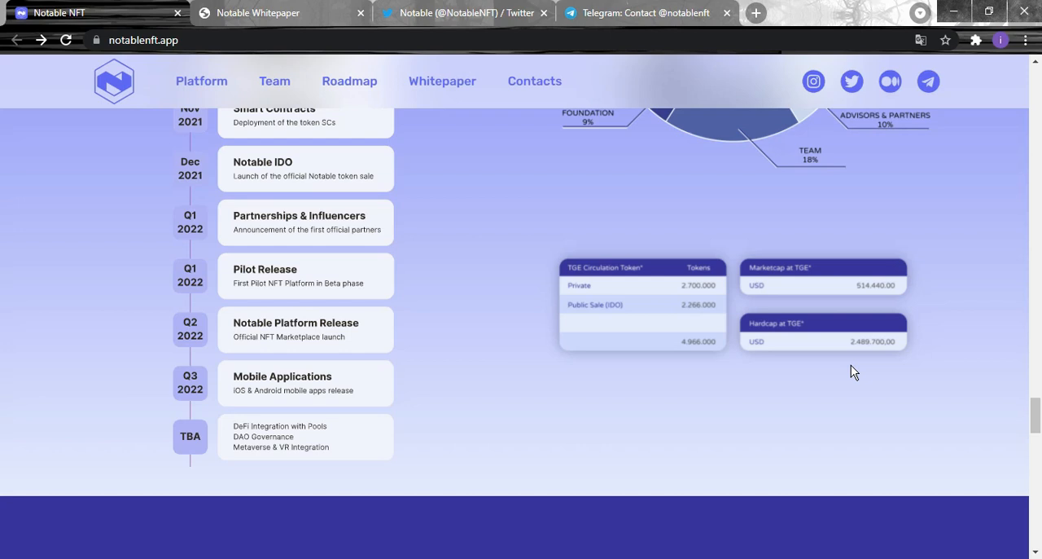
Step: Jump to the Whitepaper section and browse the PDF to its 'Social & NFT current ecosystem' page
click(443, 81)
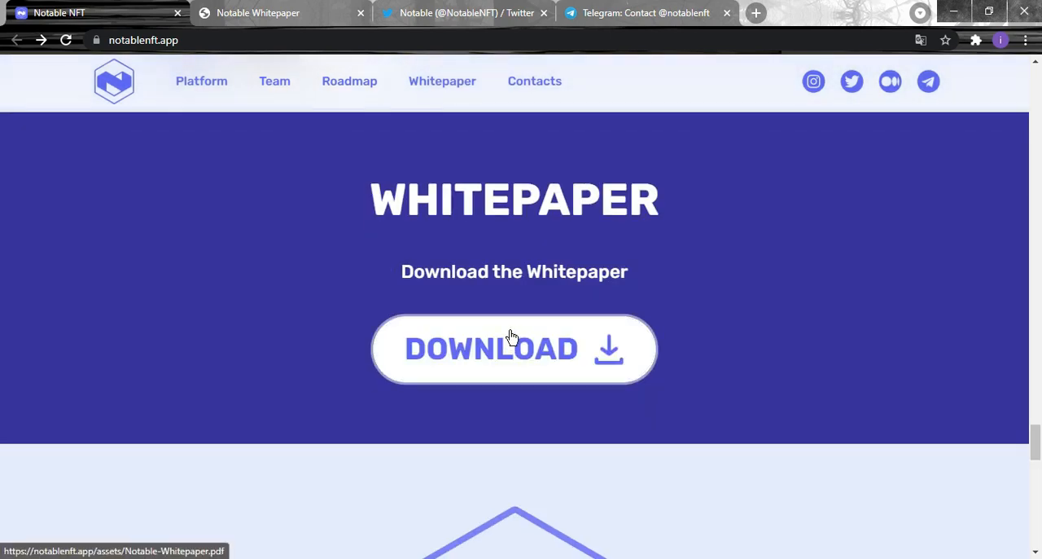
mouse_move(542, 303)
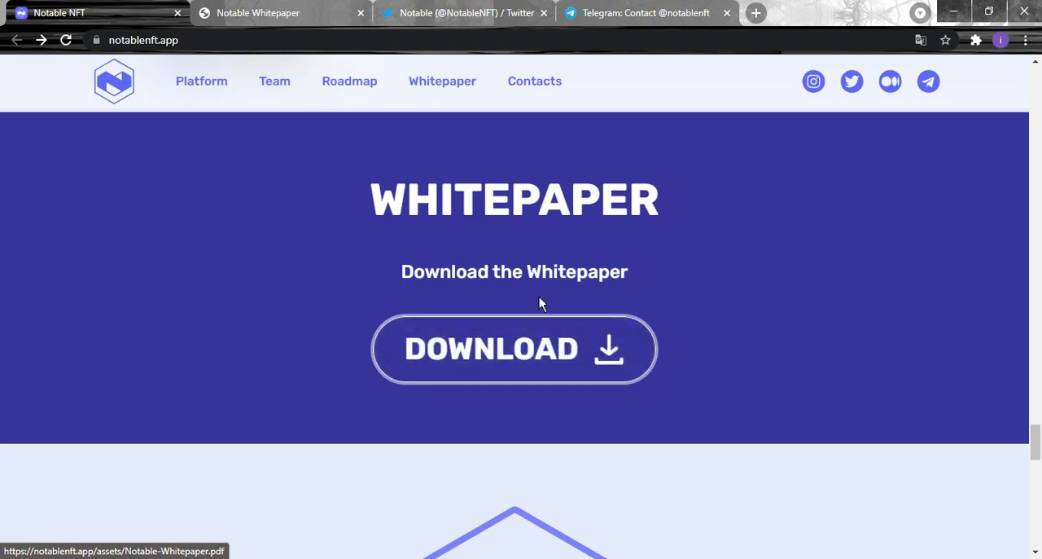
click(514, 348)
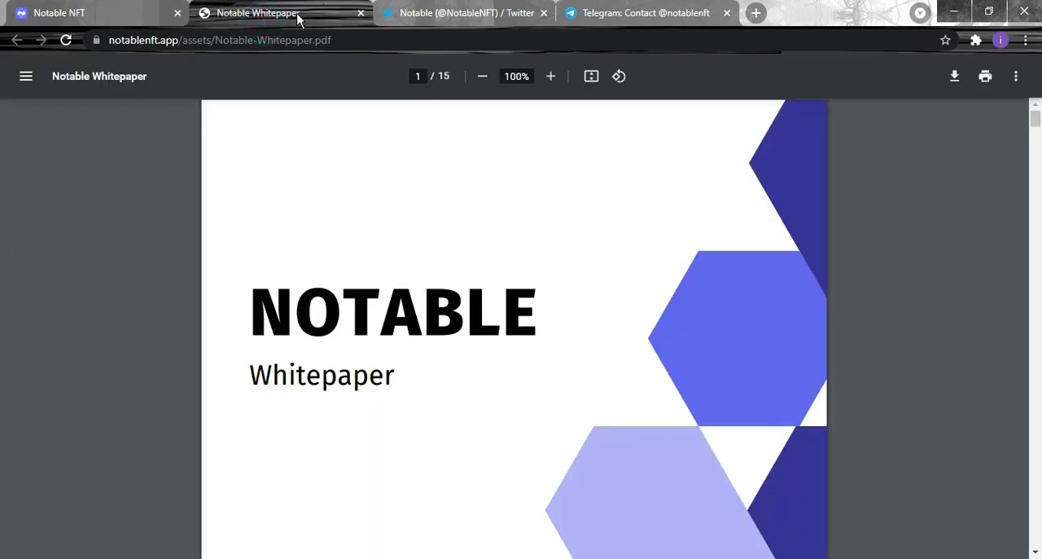
scroll(down, 3)
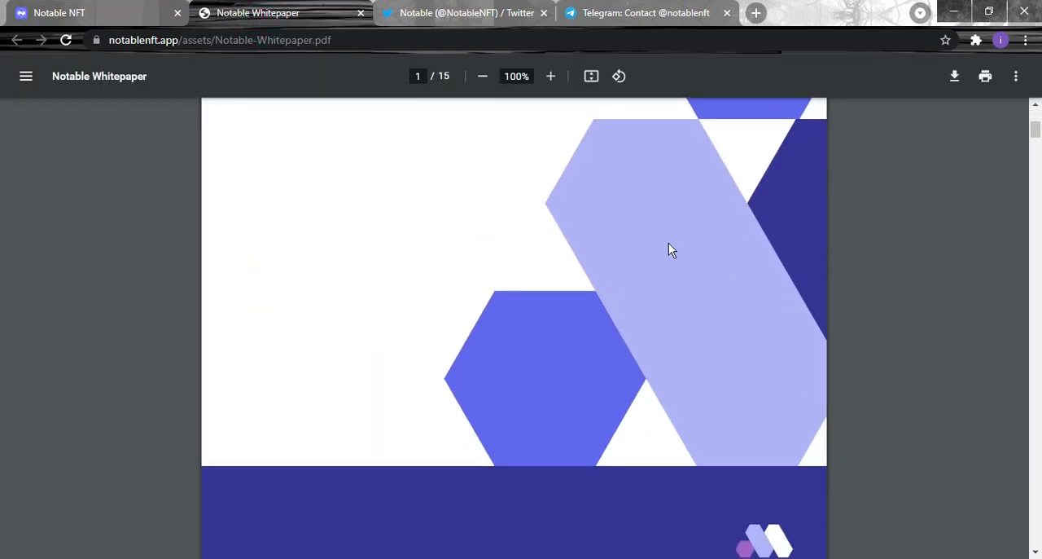
scroll(down, 3)
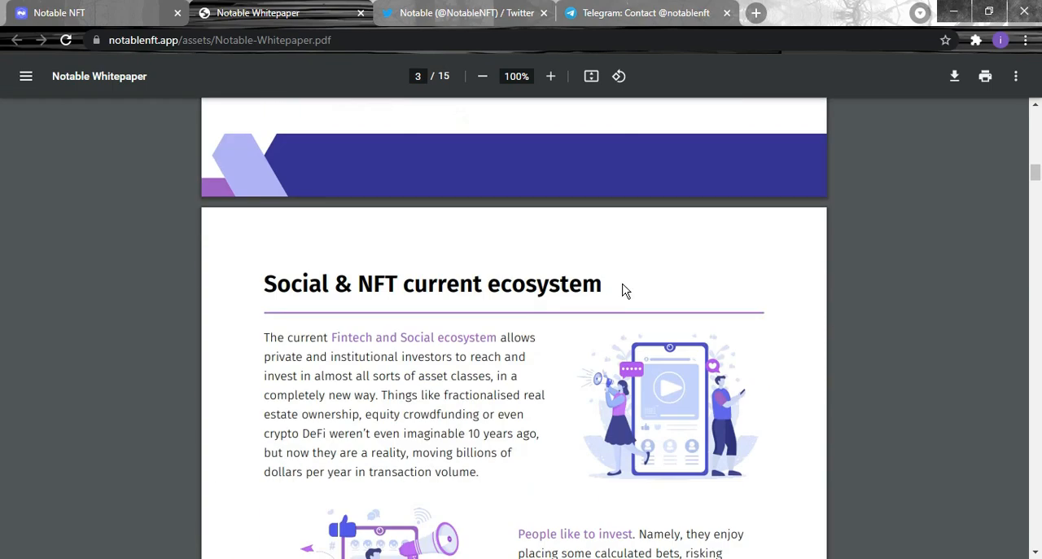
scroll(down, 3)
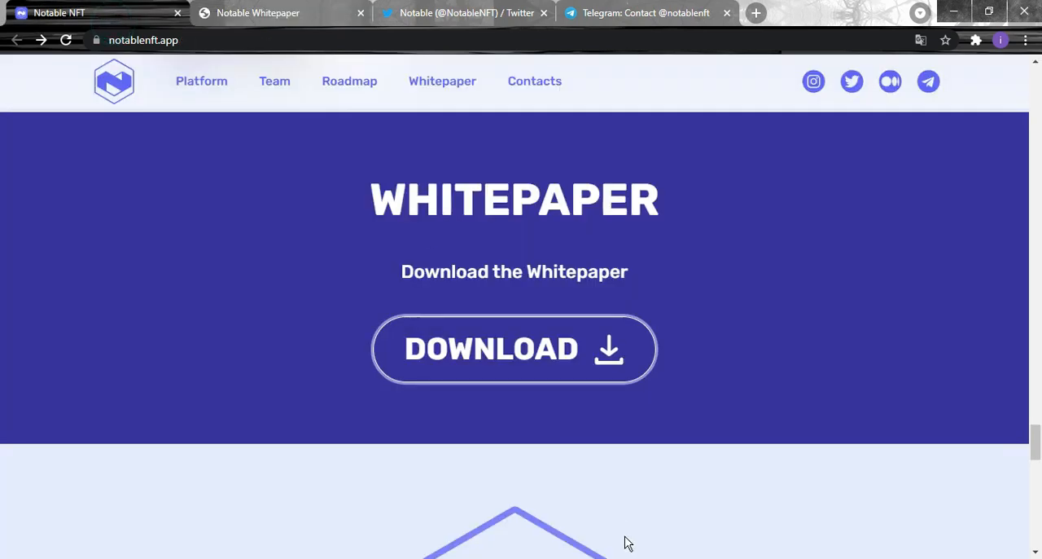
Step: Scroll past Contact Us and the Newsletter form to the Socials and copyright footer
scroll(down, 3)
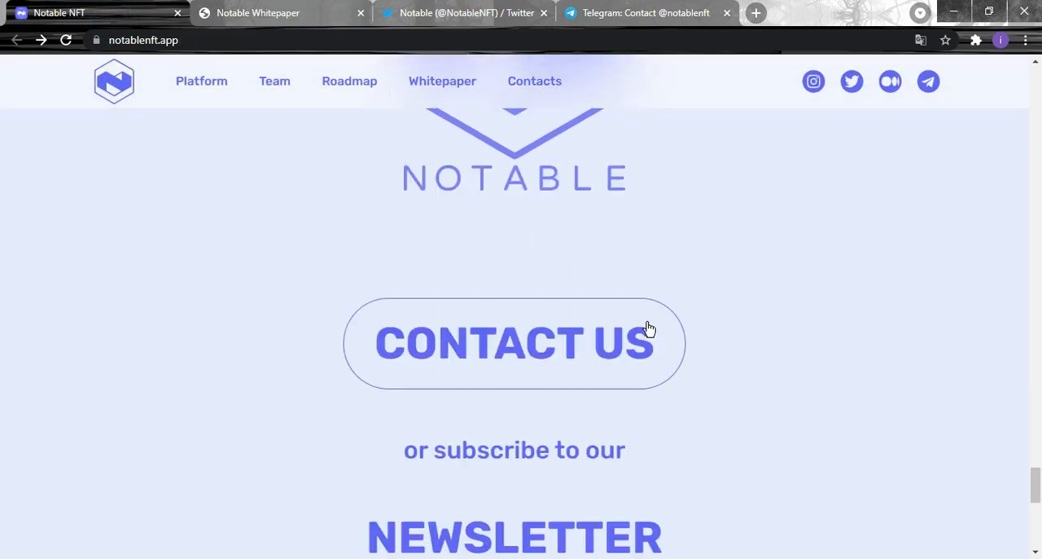
scroll(up, 3)
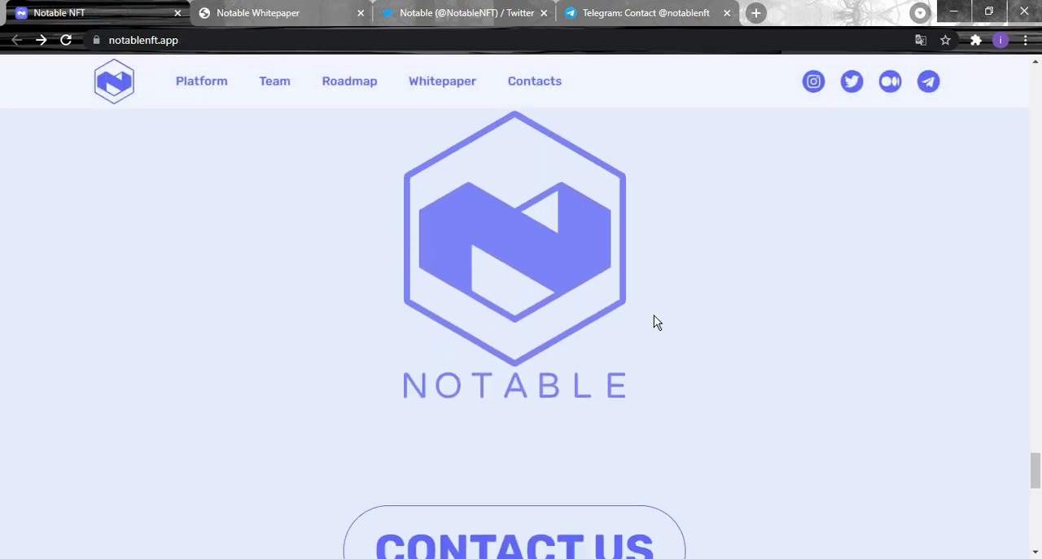
scroll(down, 3)
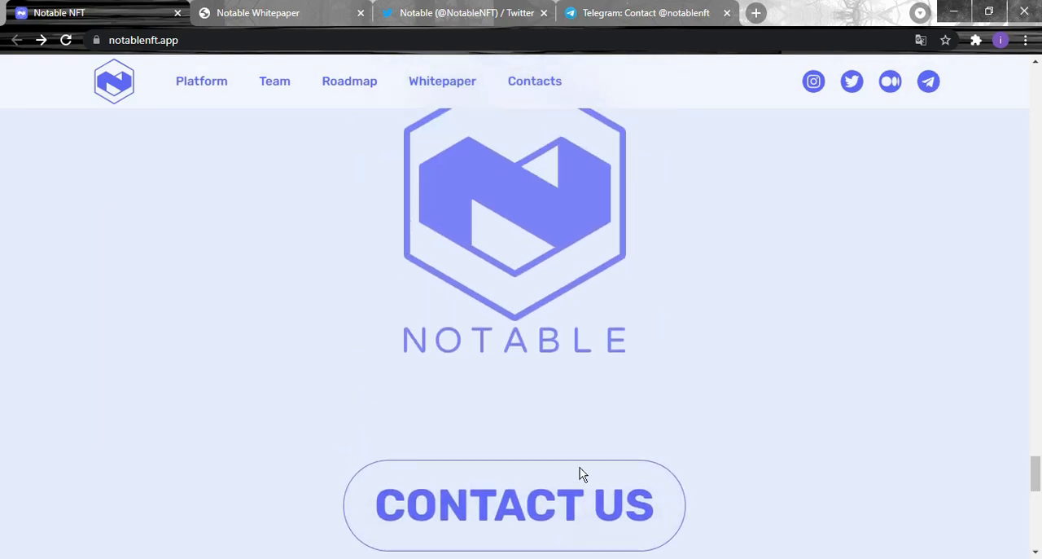
scroll(down, 3)
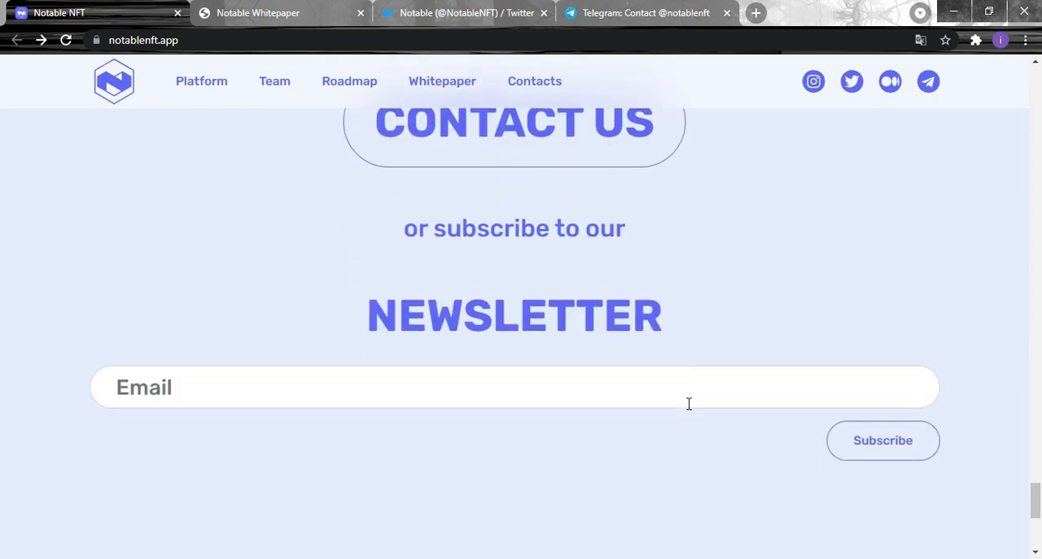
mouse_move(741, 244)
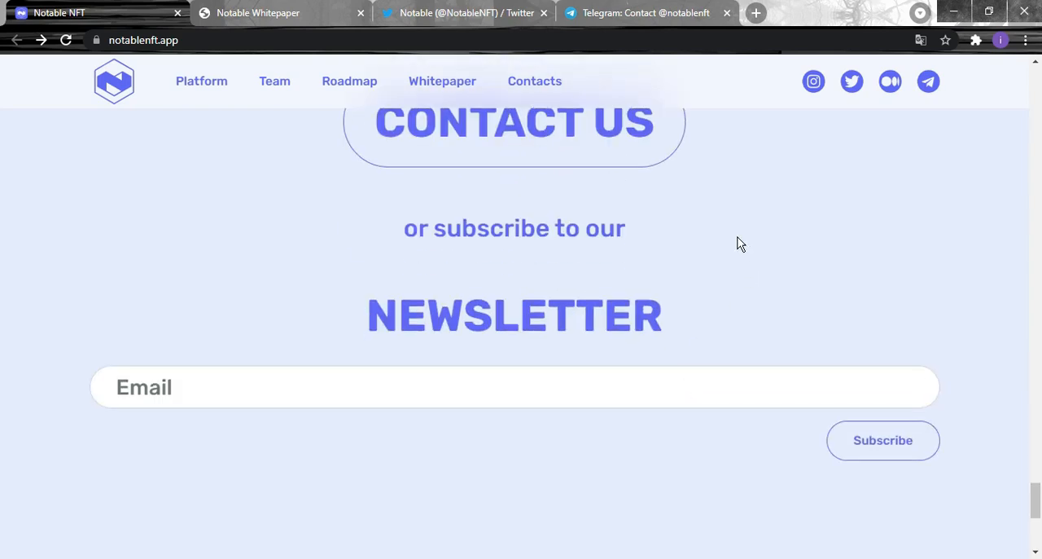
mouse_move(731, 253)
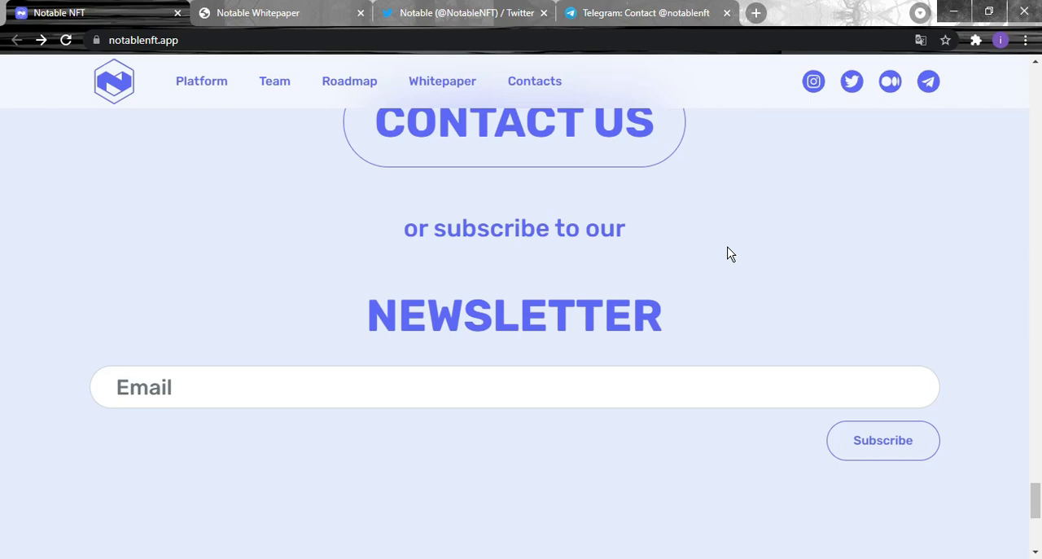
mouse_move(726, 281)
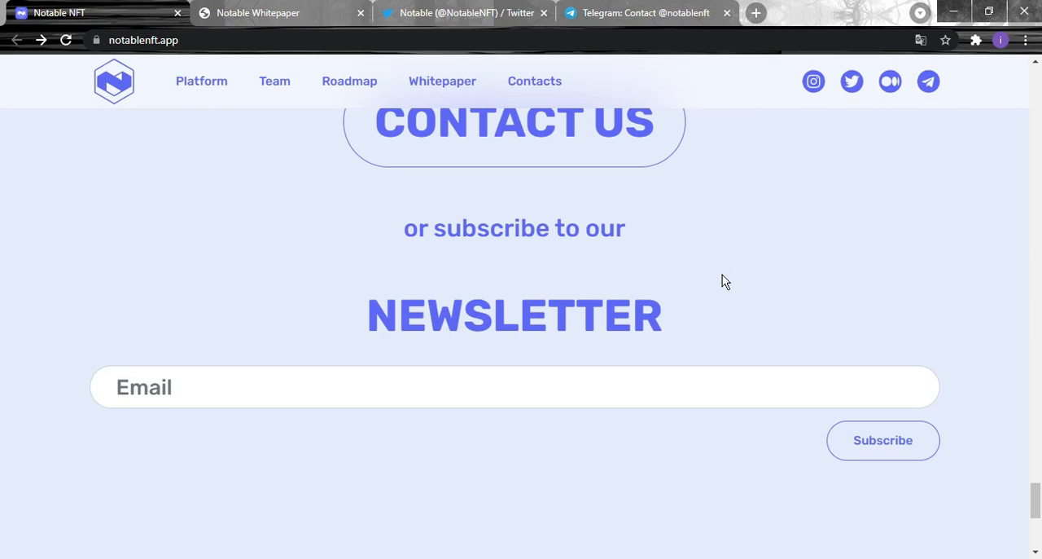
scroll(down, 3)
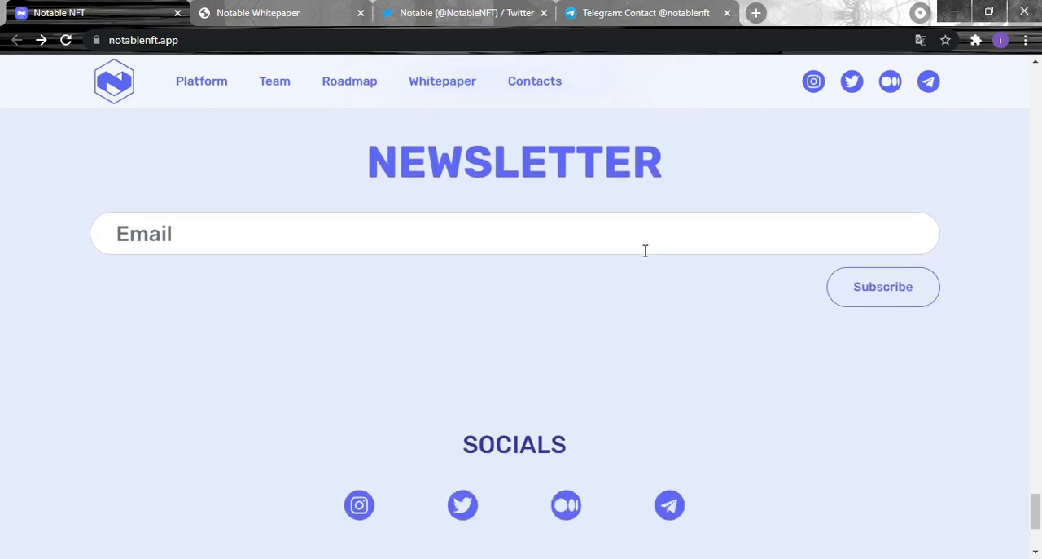
mouse_move(381, 237)
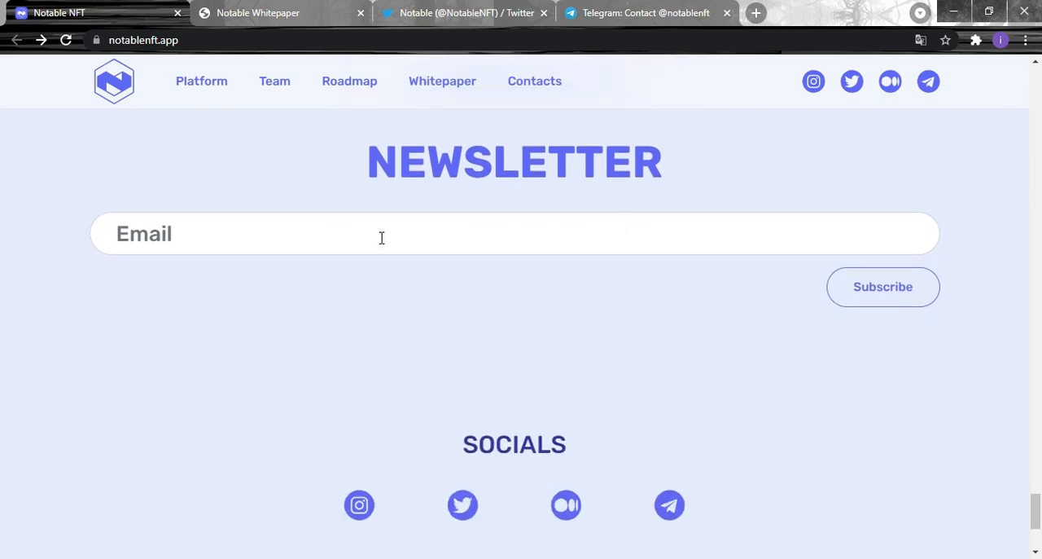
scroll(down, 3)
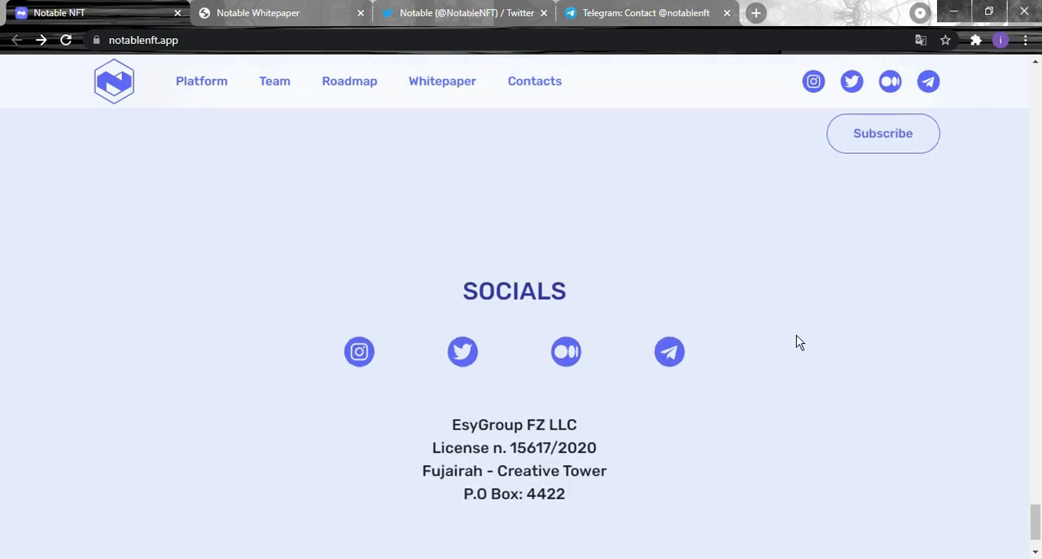
scroll(down, 3)
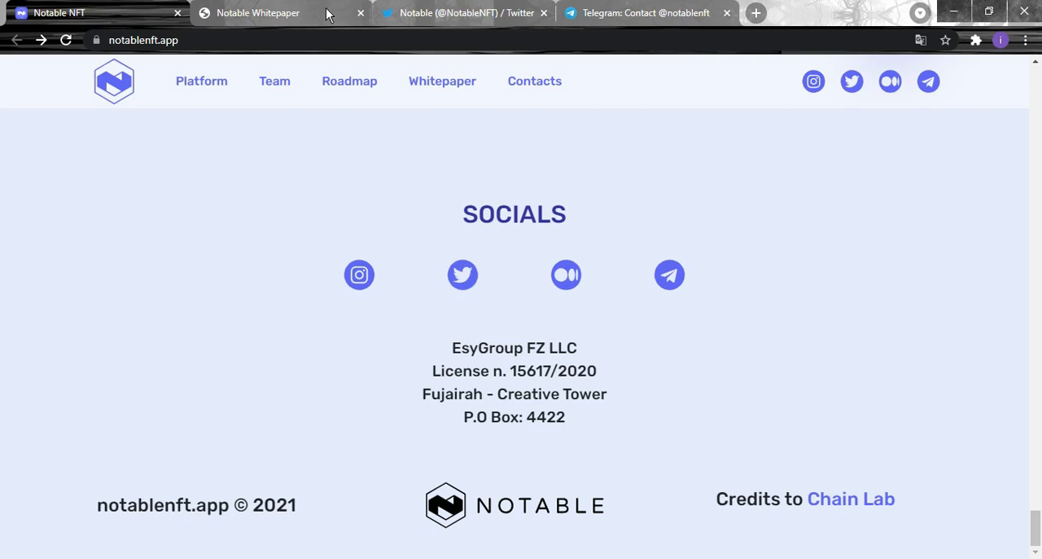
click(464, 13)
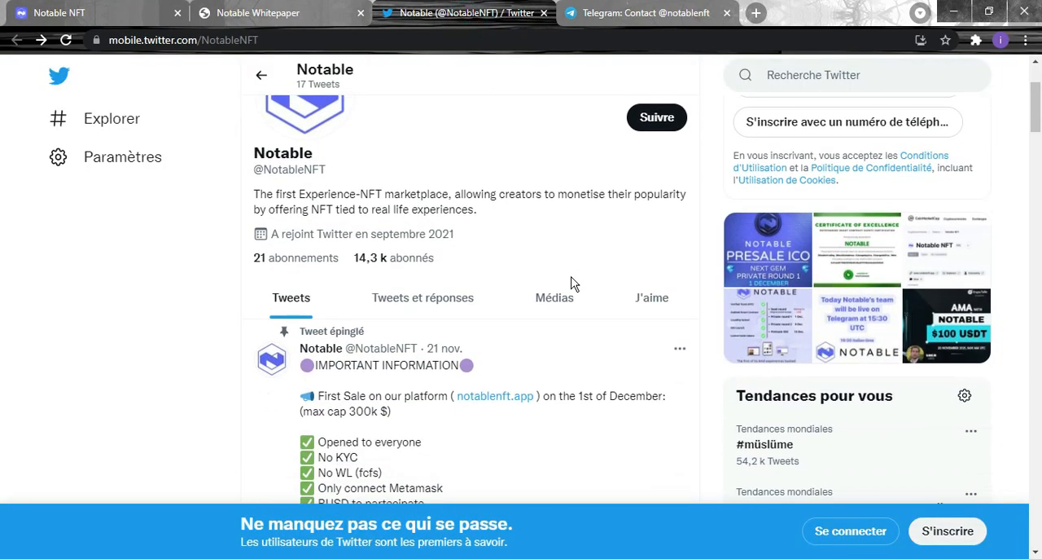
mouse_move(555, 228)
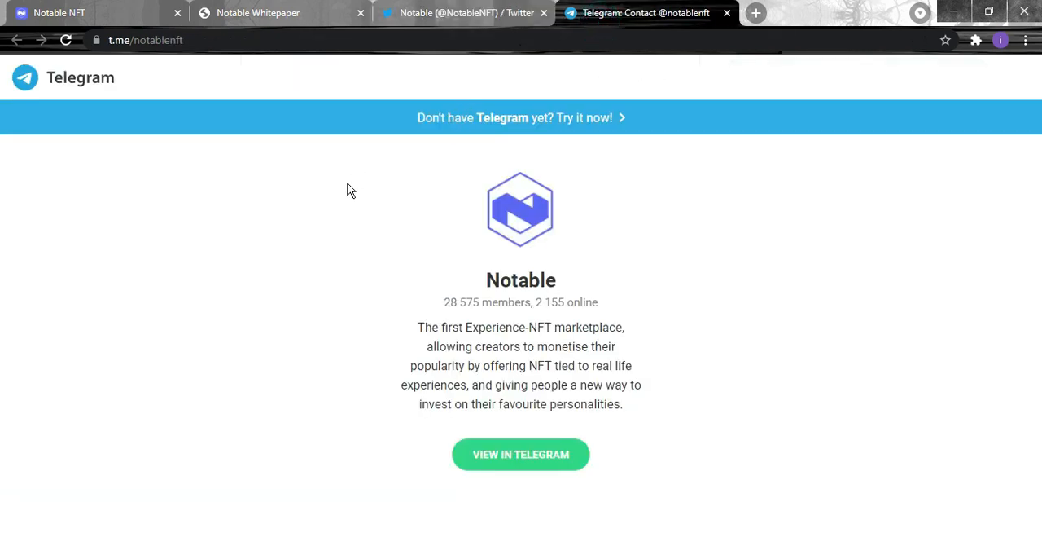
mouse_move(355, 167)
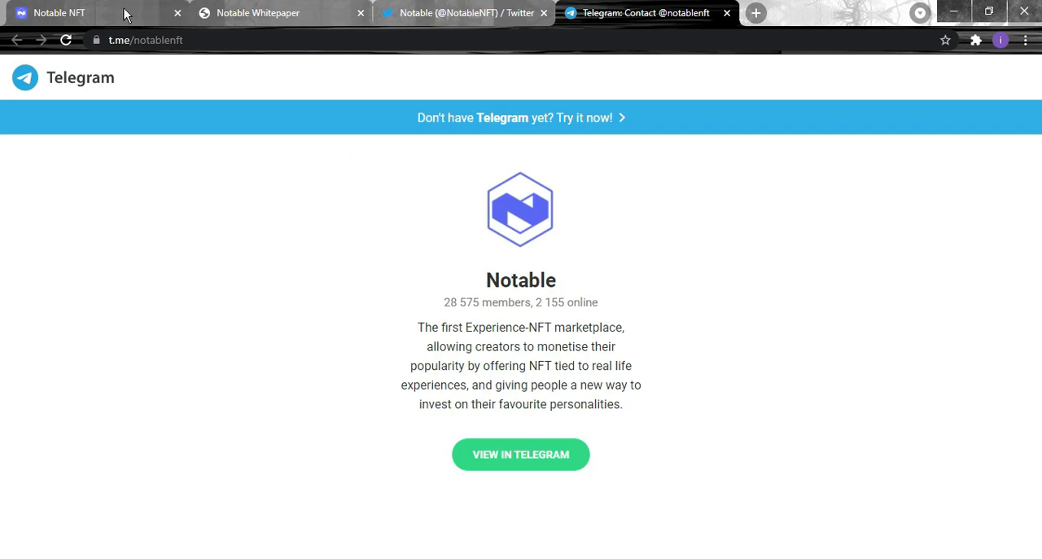
Step: Return to the Notable NFT tab showing the December 1st Round 1 countdown
click(89, 13)
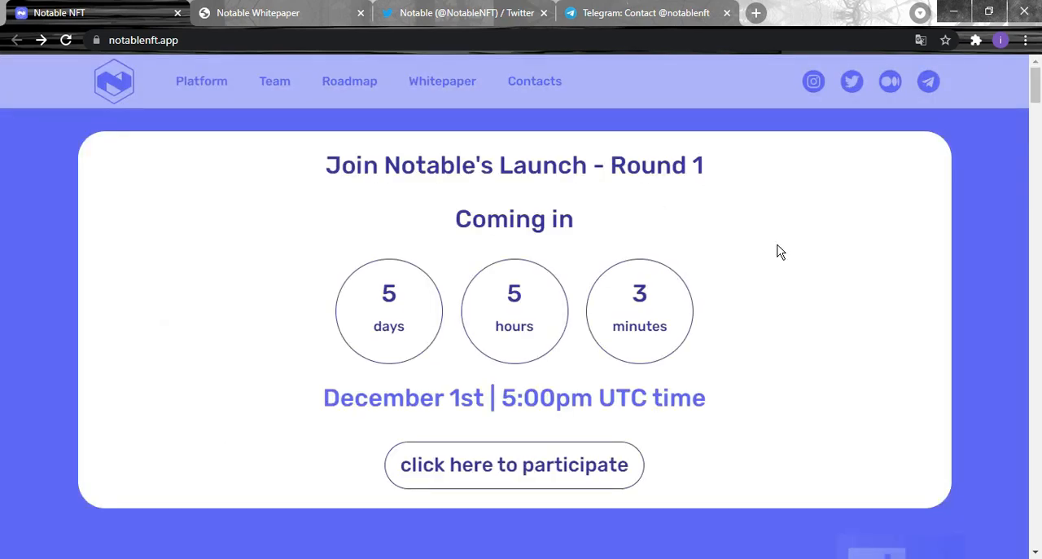
mouse_move(779, 273)
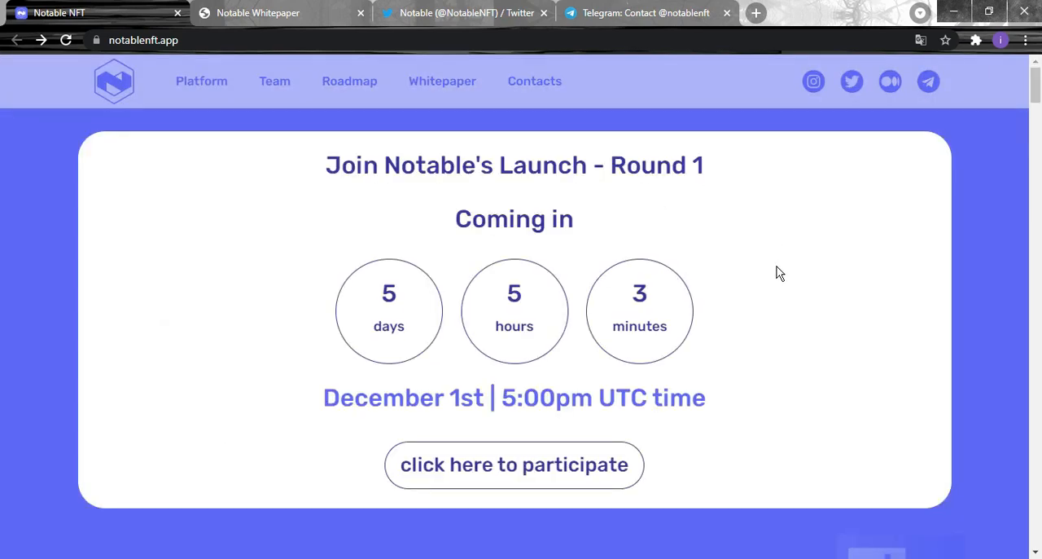